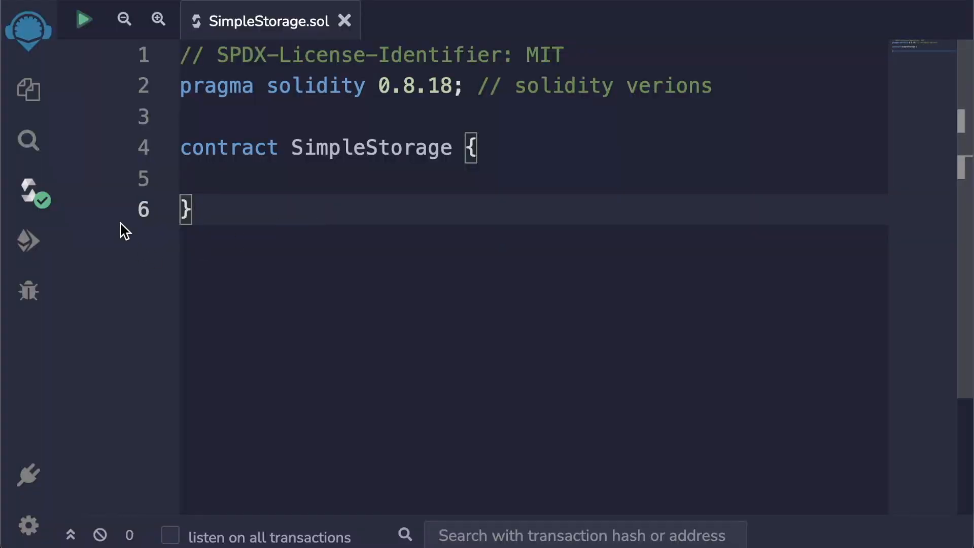
# Correct the pragma comment typo 'verion' so it reads 'solidity versions'.
pyautogui.moveTo(180, 148); pyautogui.dragTo(193, 210)
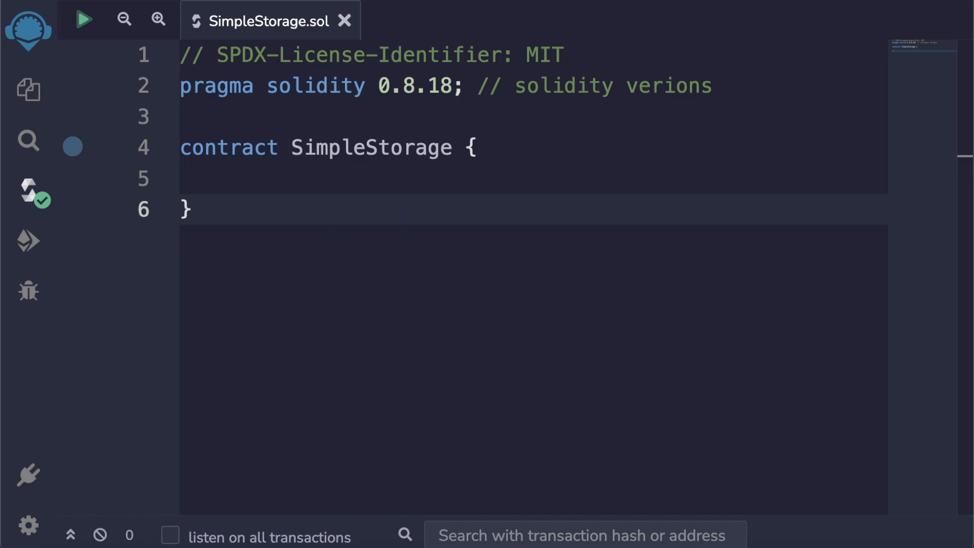
pyautogui.moveTo(677, 405)
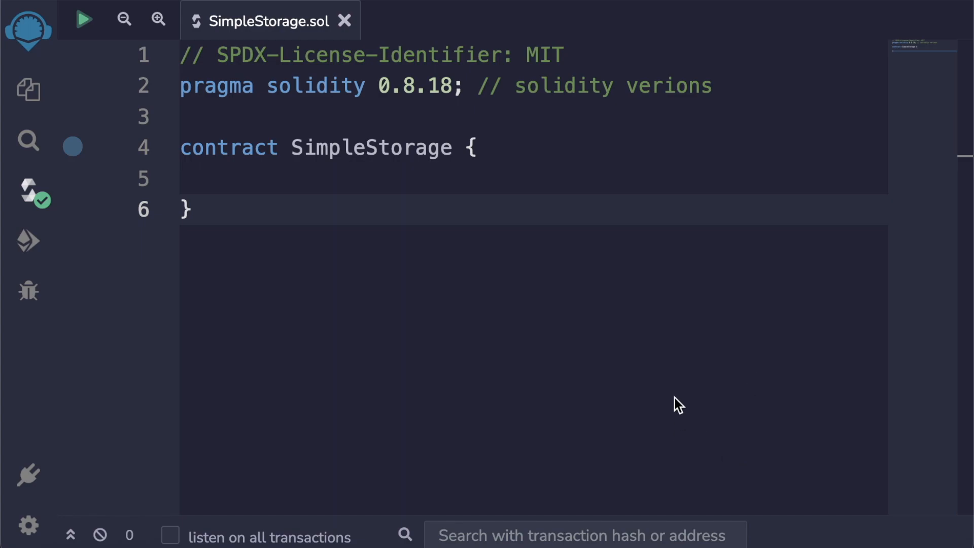
pyautogui.write('s')
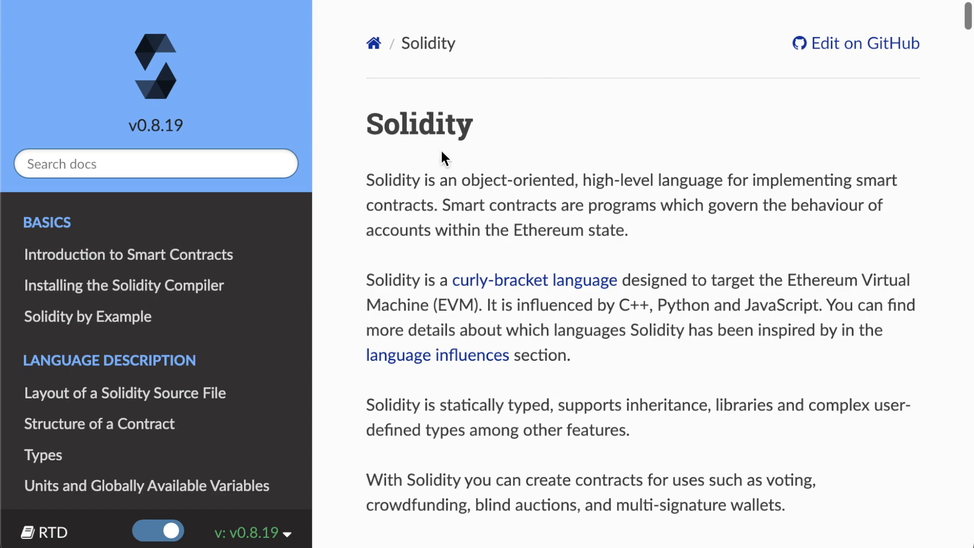
pyautogui.moveTo(379, 219)
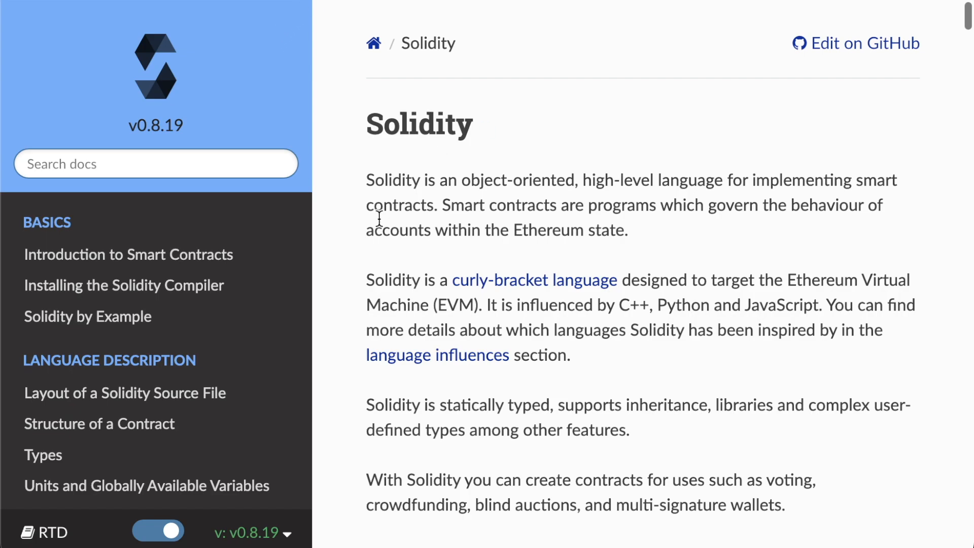
# Open the docs Types page and scroll to Value Types, starting with Booleans.
pyautogui.click(43, 454)
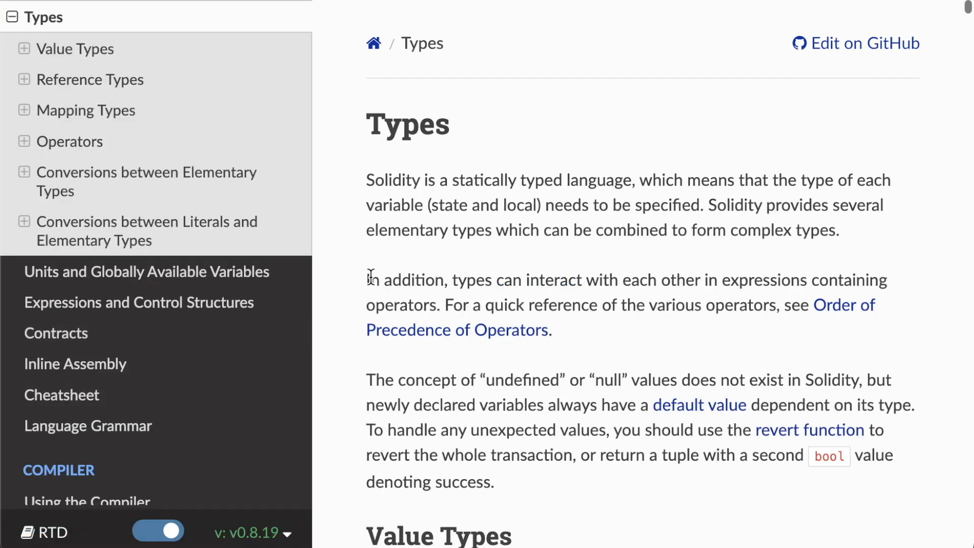
pyautogui.scroll(-3)
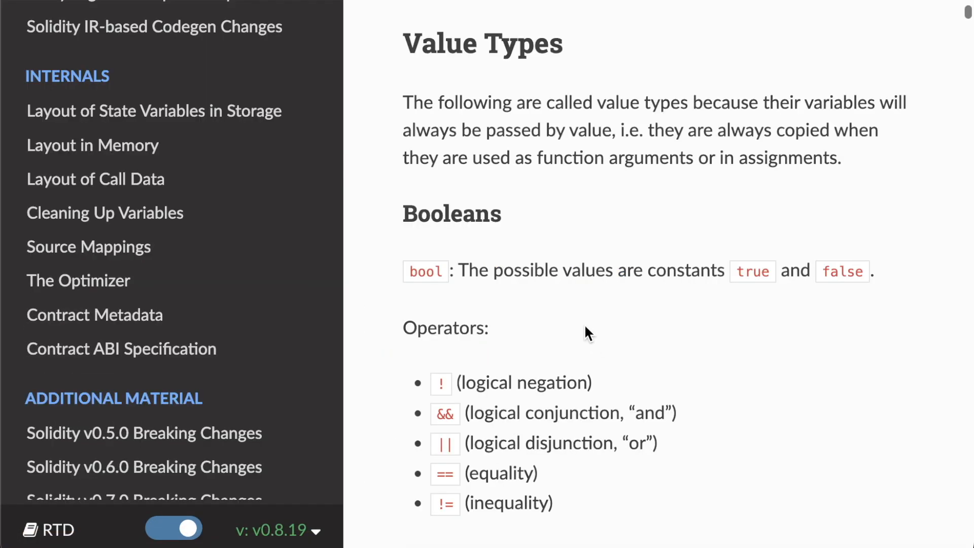
pyautogui.scroll(-3)
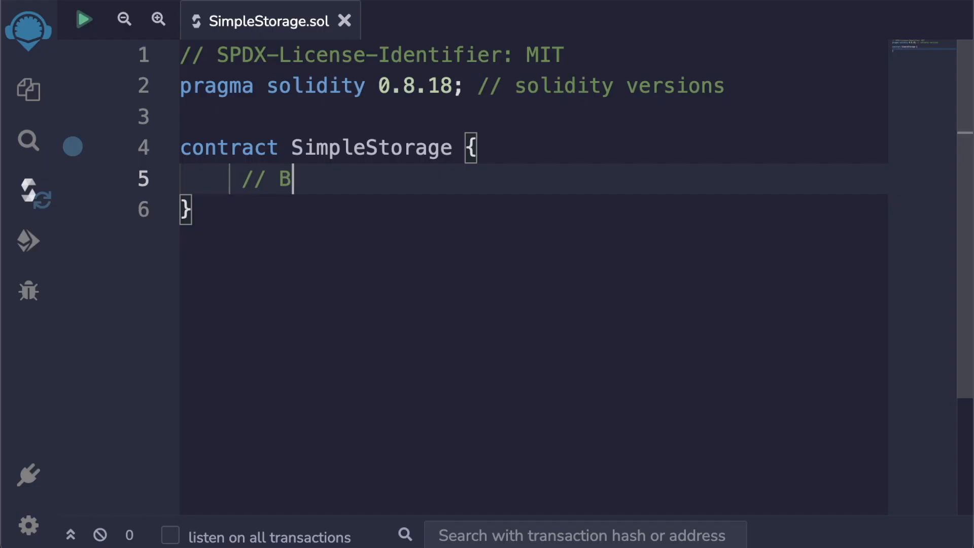
# Write '// Basic Types: boolean, uint, int, address, bytes' and highlight bytes, boolean and uint.
pyautogui.write('asic Types: B')
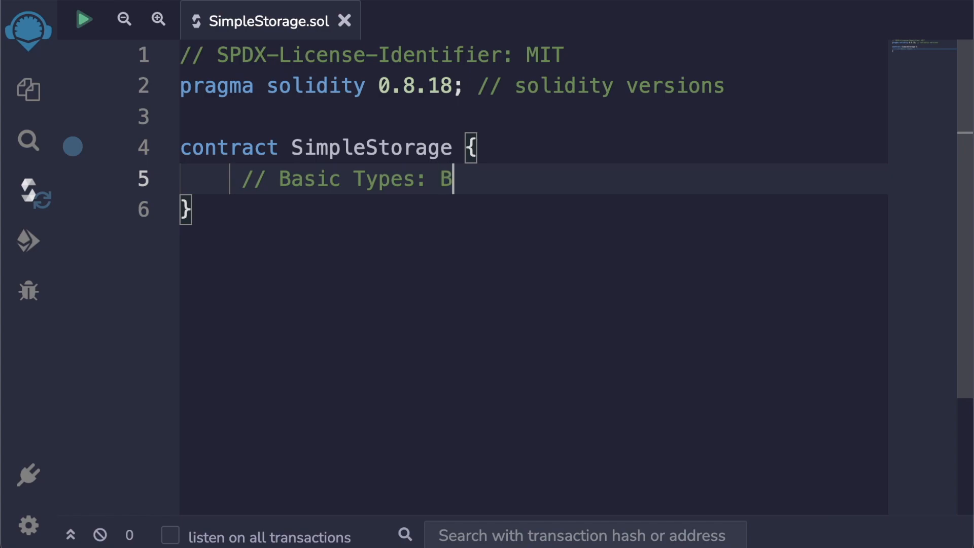
pyautogui.write('oolean, uint, int,')
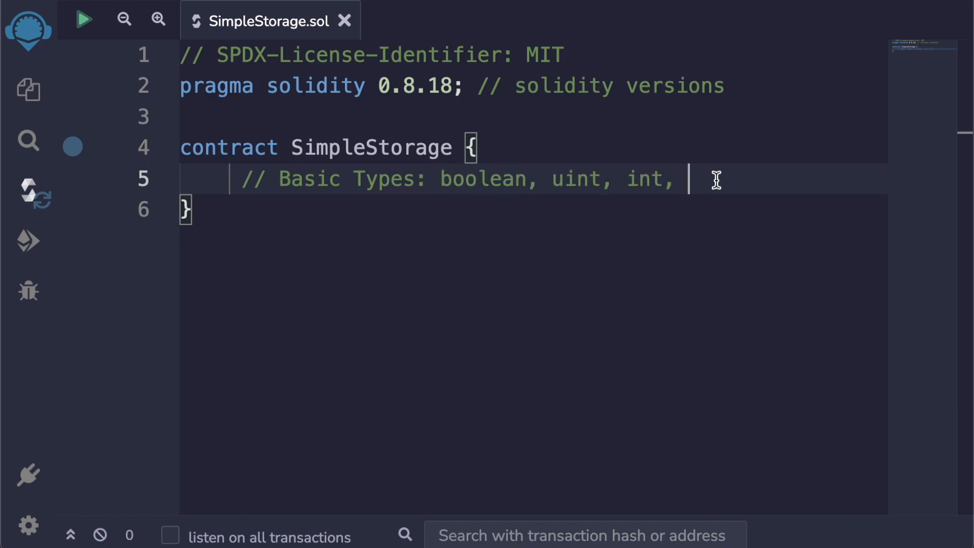
pyautogui.write('address, bytes')
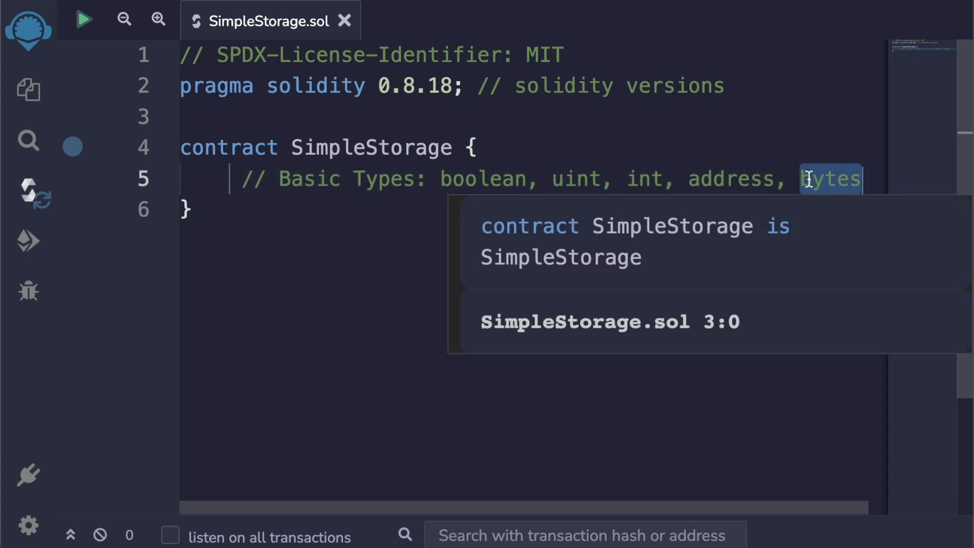
pyautogui.doubleClick(482, 179)
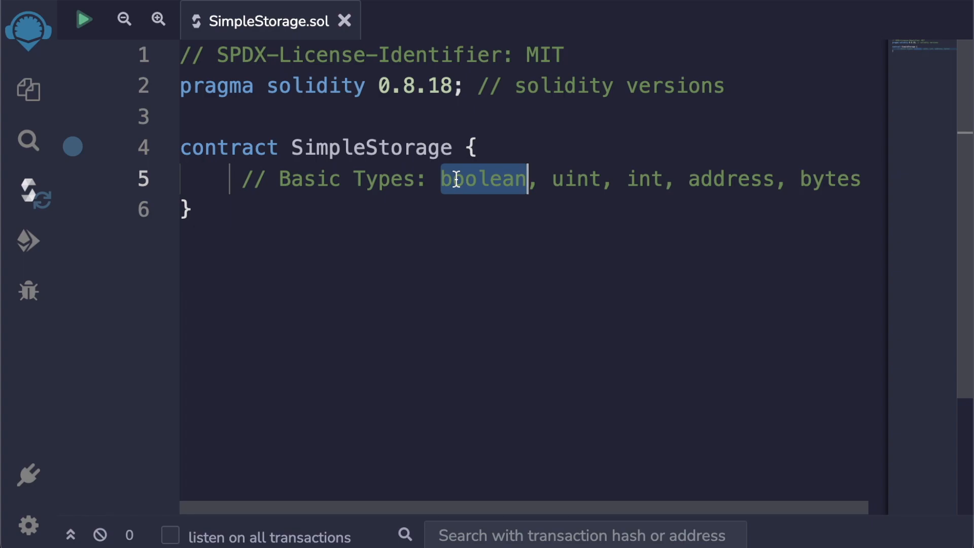
pyautogui.doubleClick(575, 179)
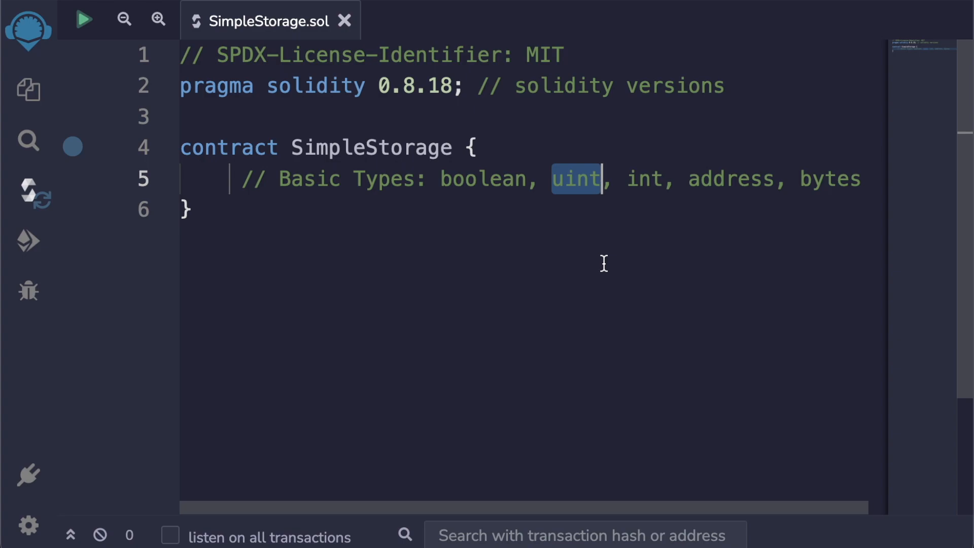
pyautogui.moveTo(633, 218)
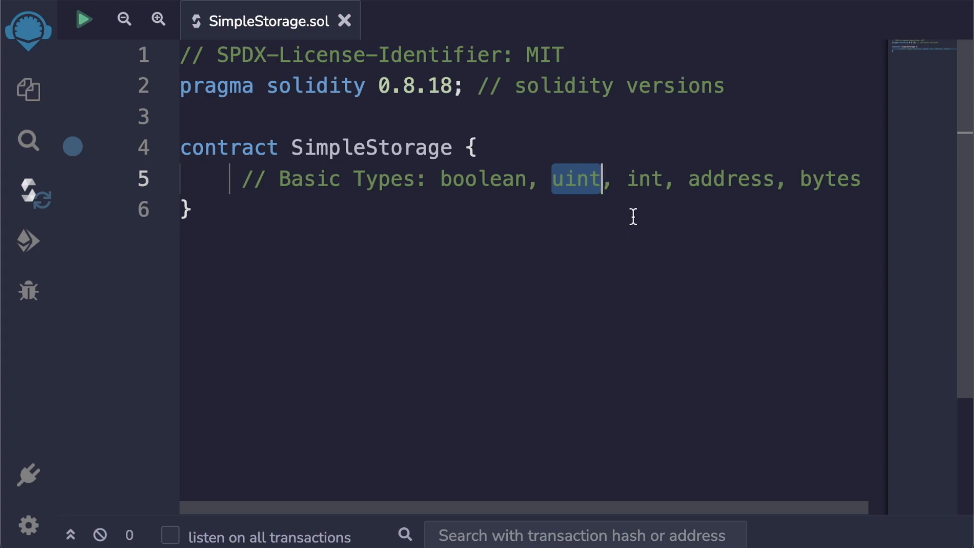
pyautogui.doubleClick(645, 179)
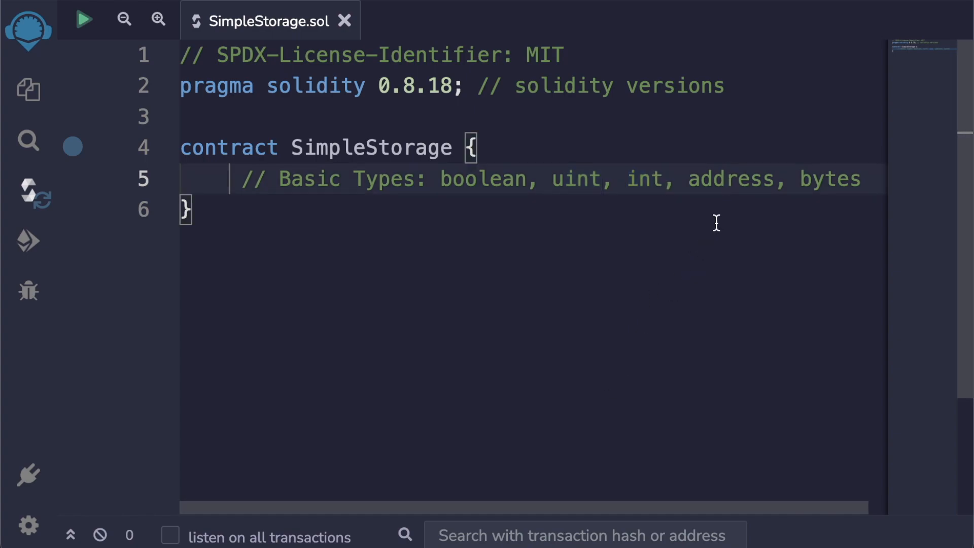
pyautogui.moveTo(725, 18)
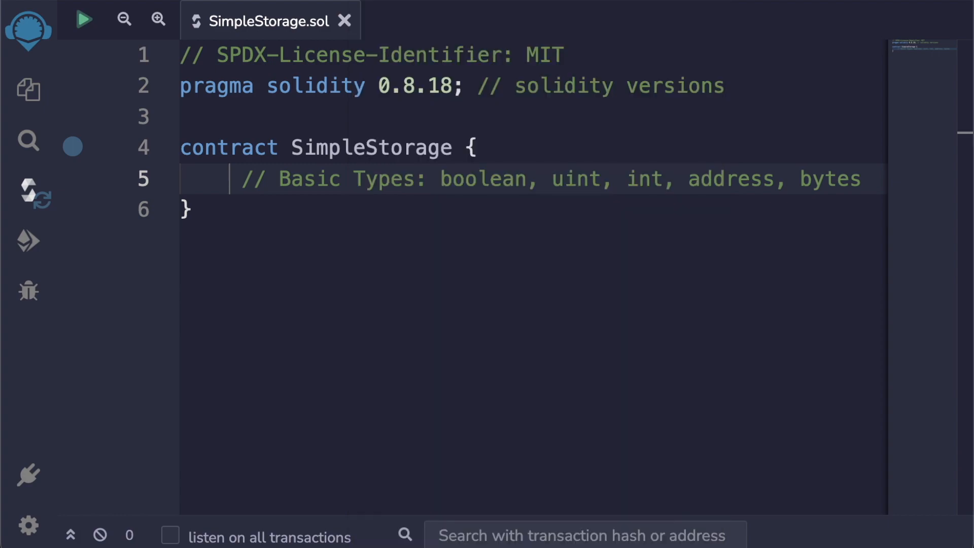
pyautogui.moveTo(475, 305)
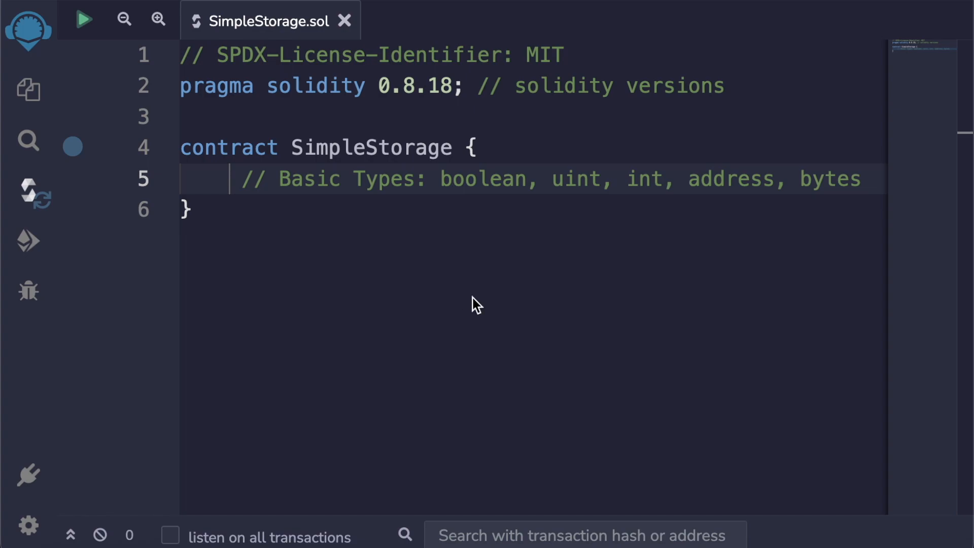
pyautogui.moveTo(590, 267)
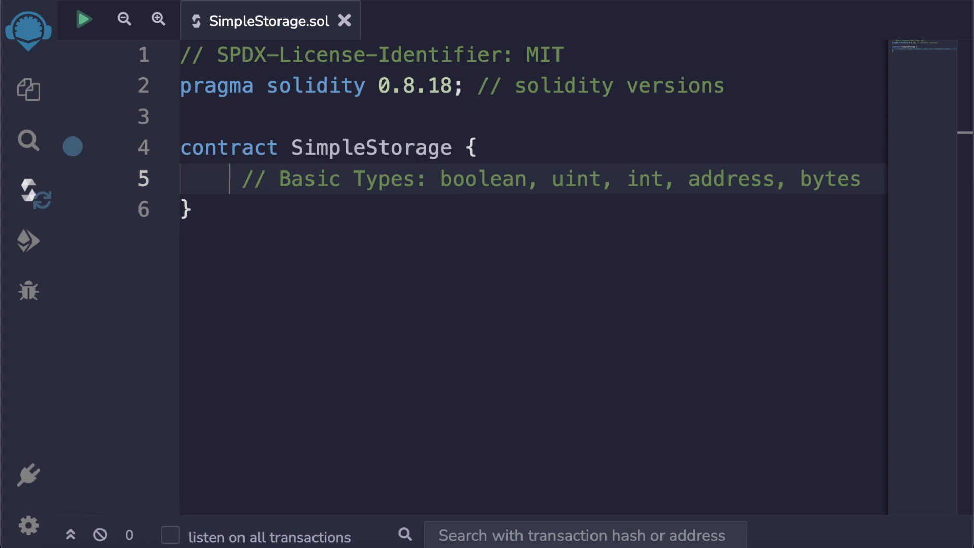
pyautogui.moveTo(467, 312)
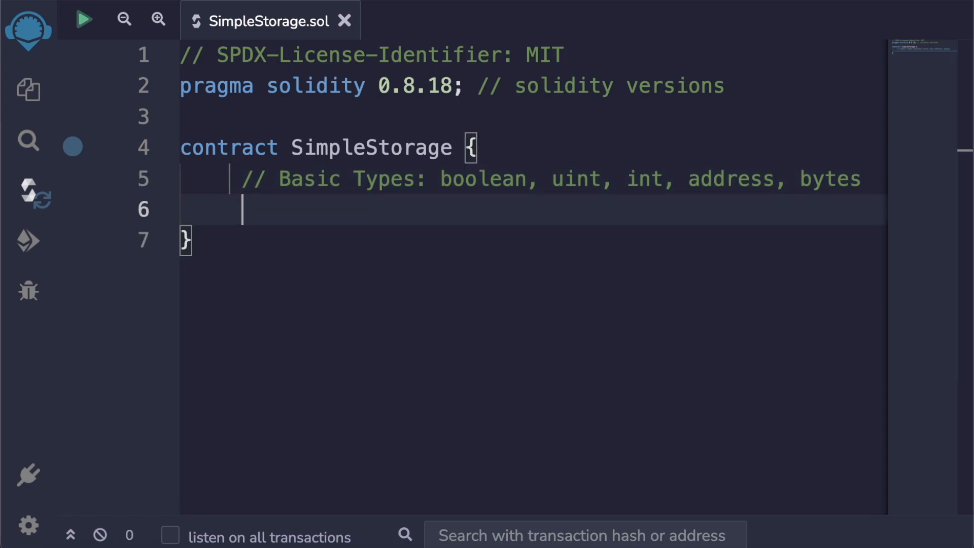
# Type the hasFavoriteNumber; declaration and give it the bool type.
pyautogui.write('hasF')
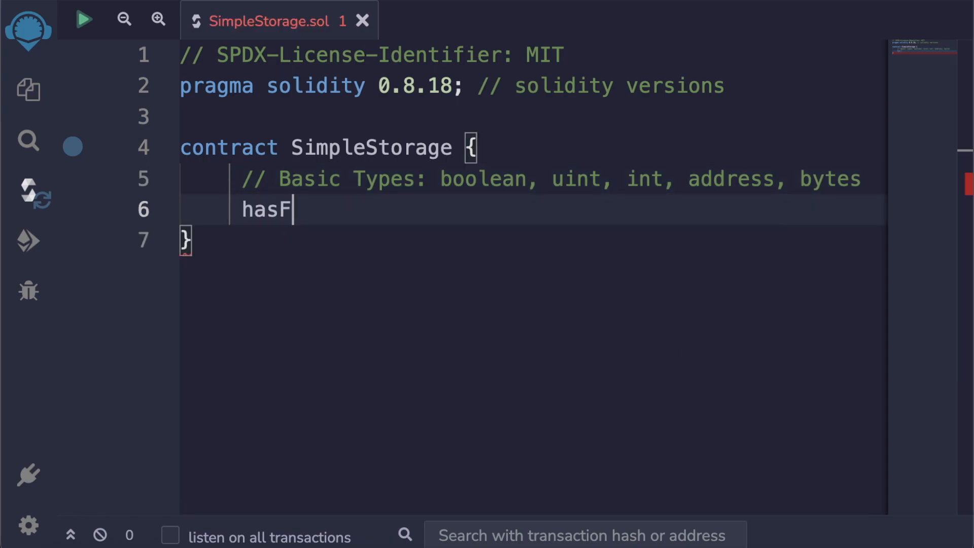
pyautogui.write('avoriteNumber')
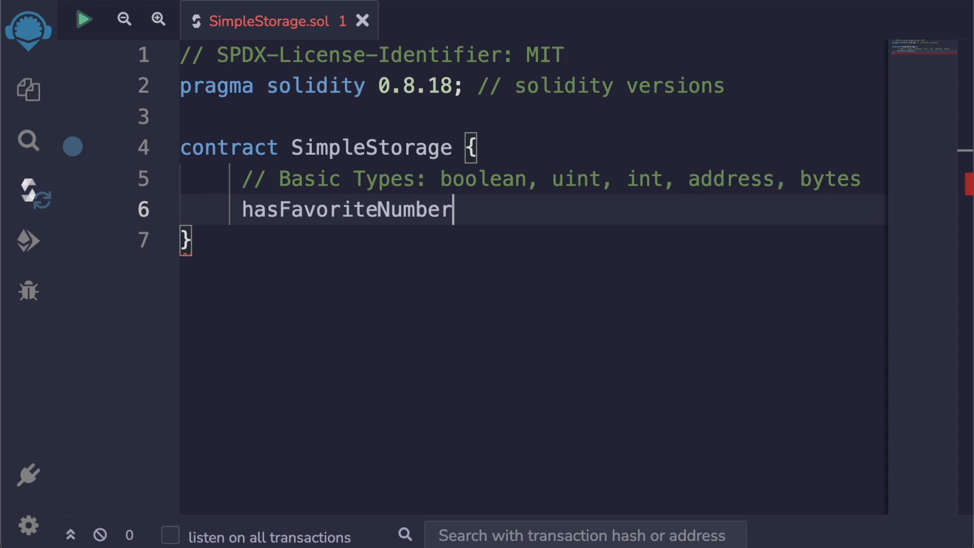
pyautogui.write(';')
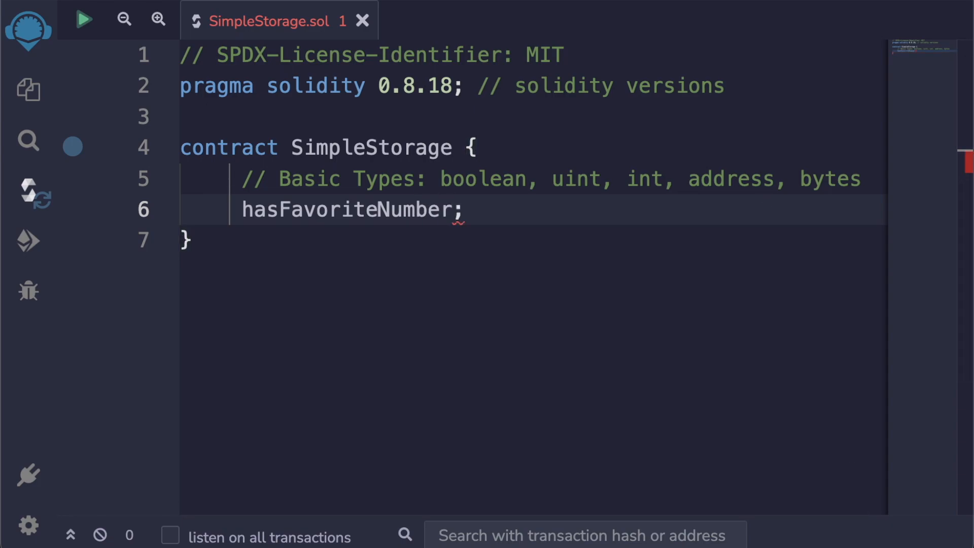
pyautogui.doubleClick(348, 209)
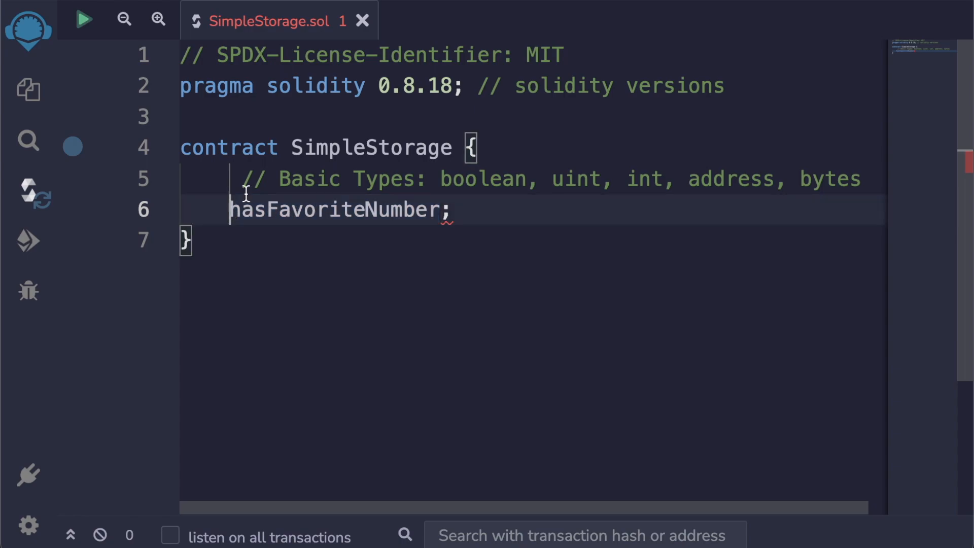
pyautogui.write('bool')
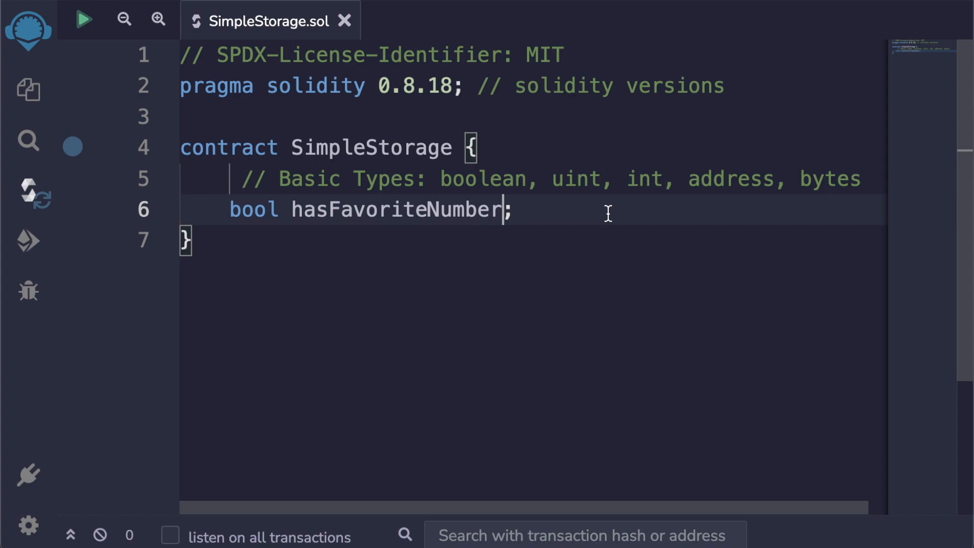
# Assign true to hasFavoriteNumber, point out name and value, then change it to false.
pyautogui.write('=')
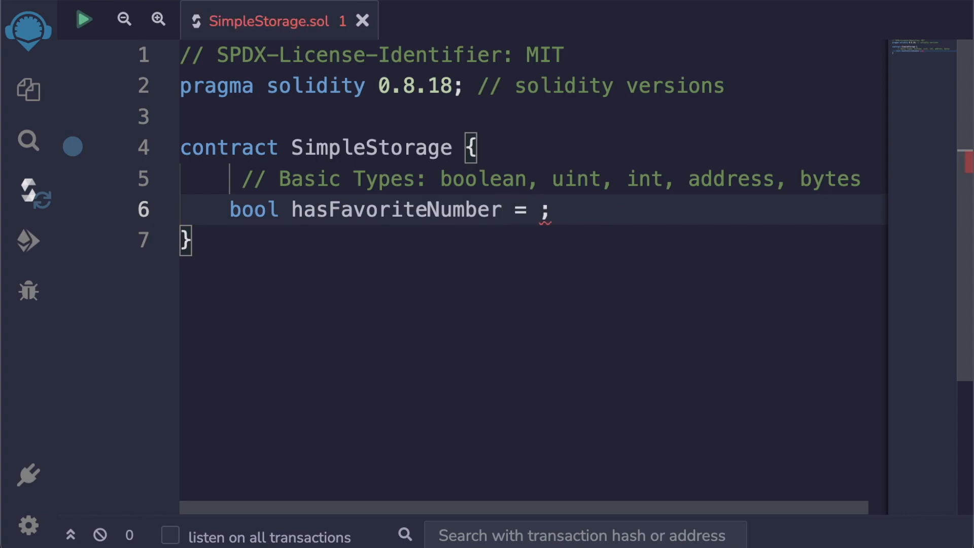
pyautogui.write('true')
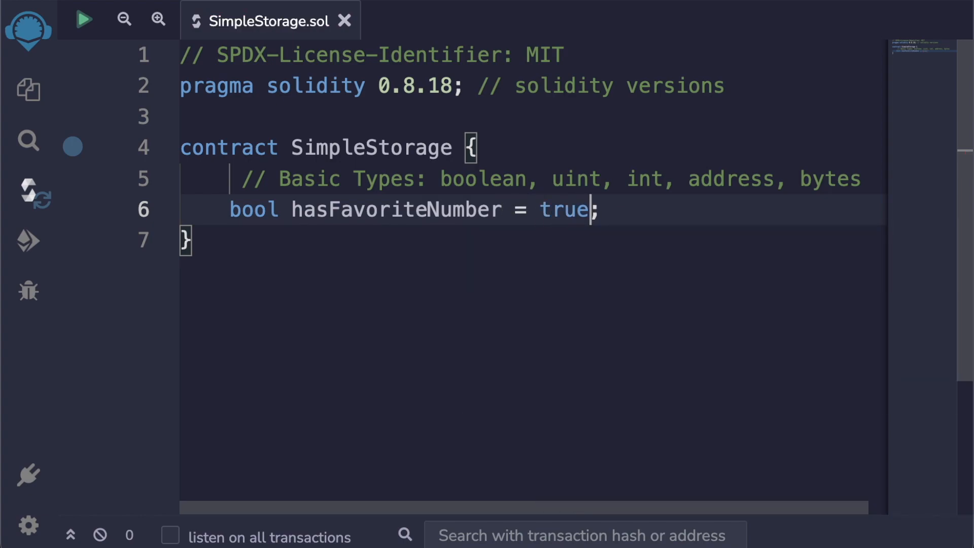
pyautogui.doubleClick(395, 209)
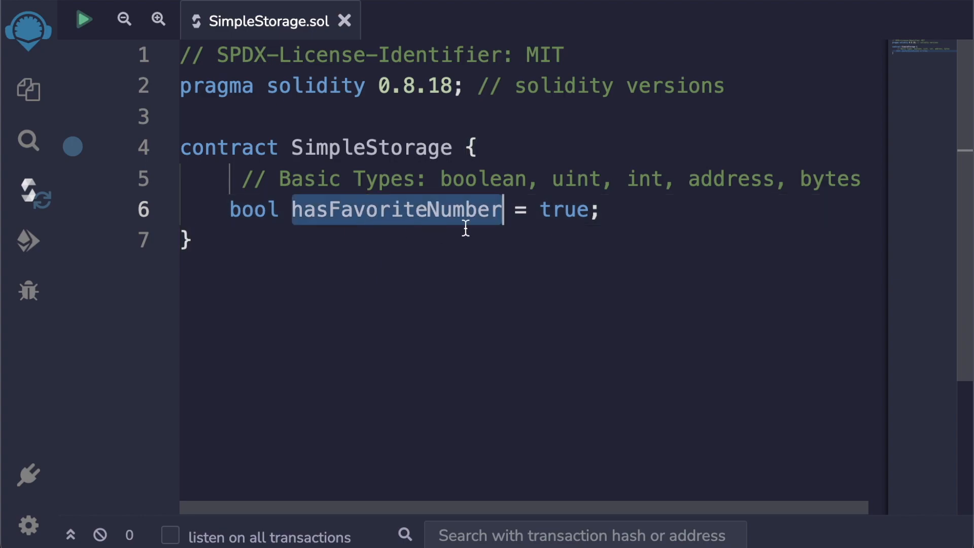
pyautogui.doubleClick(564, 209)
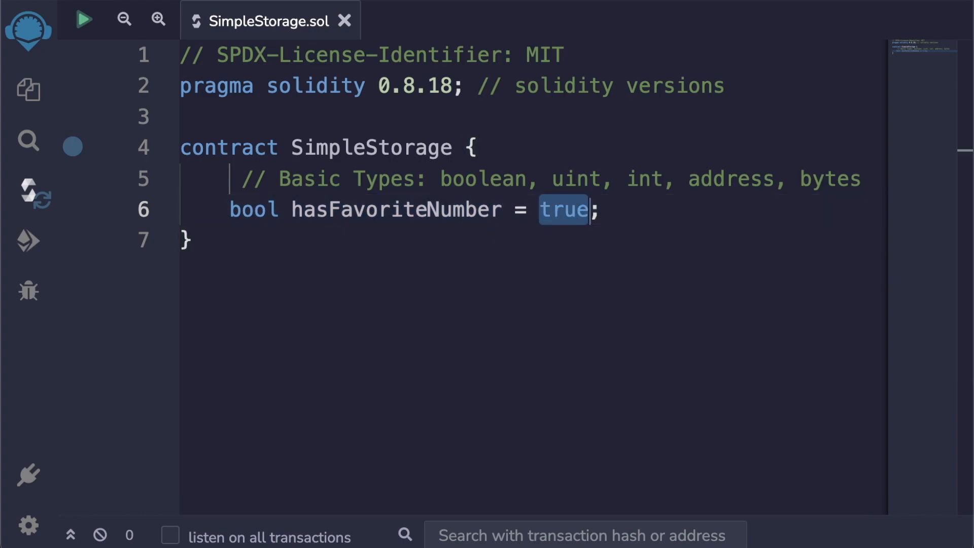
pyautogui.write('false')
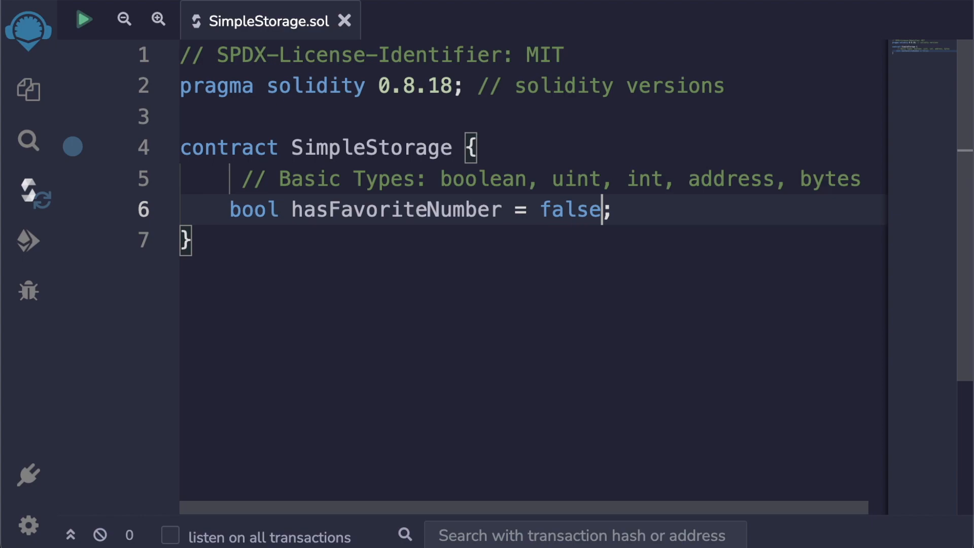
pyautogui.moveTo(681, 224)
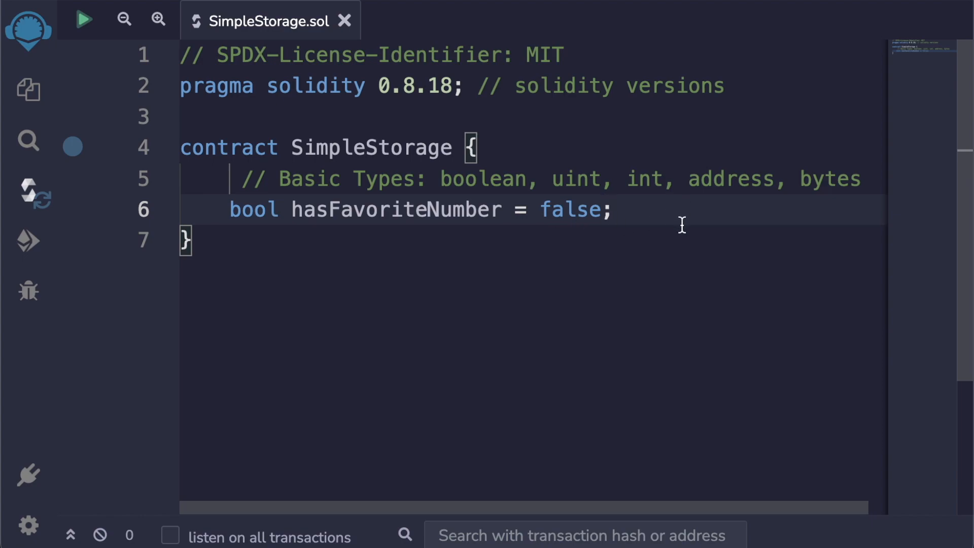
pyautogui.moveTo(570, 190)
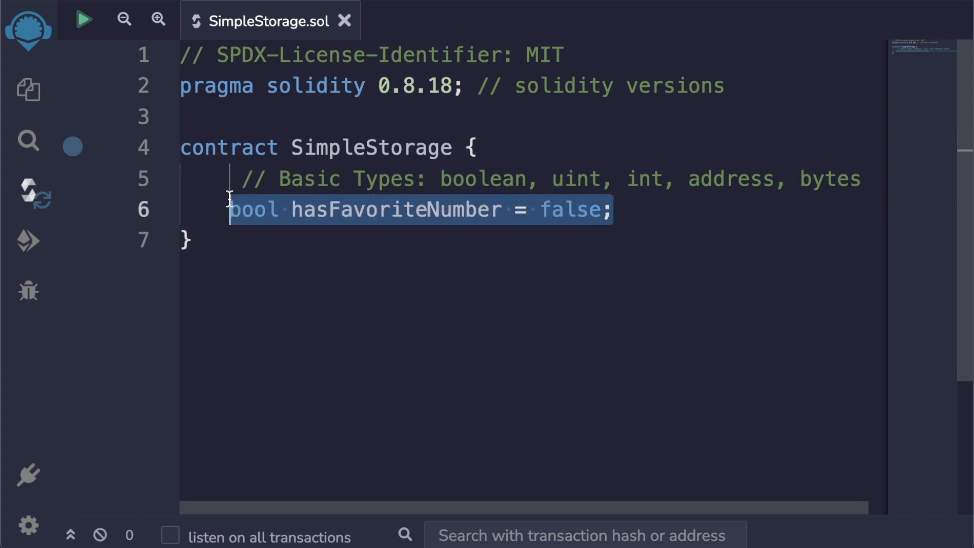
# Rewrite line 6 as uint favoriteNumber = 88, then widen the type to uint256.
pyautogui.write('uint favo')
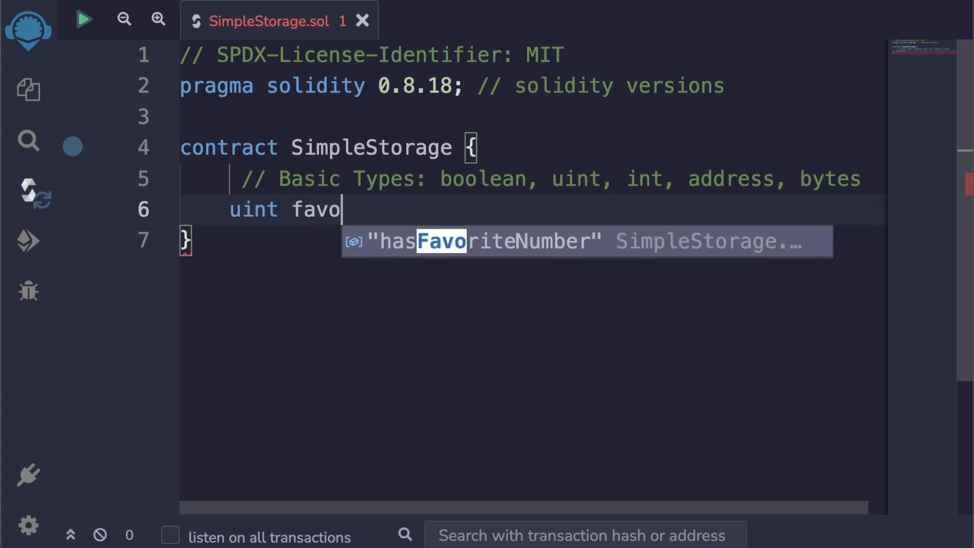
pyautogui.write('riteNumber = 88;')
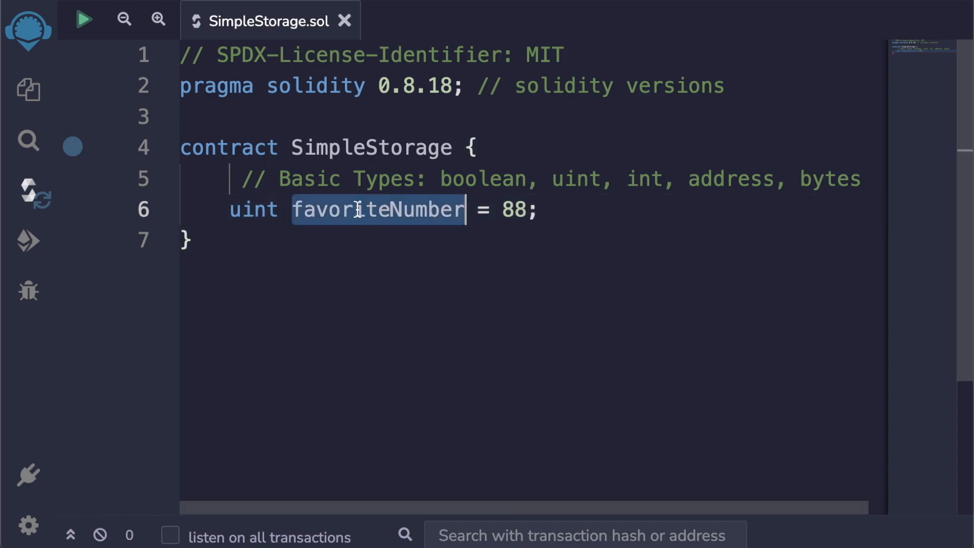
pyautogui.doubleClick(512, 209)
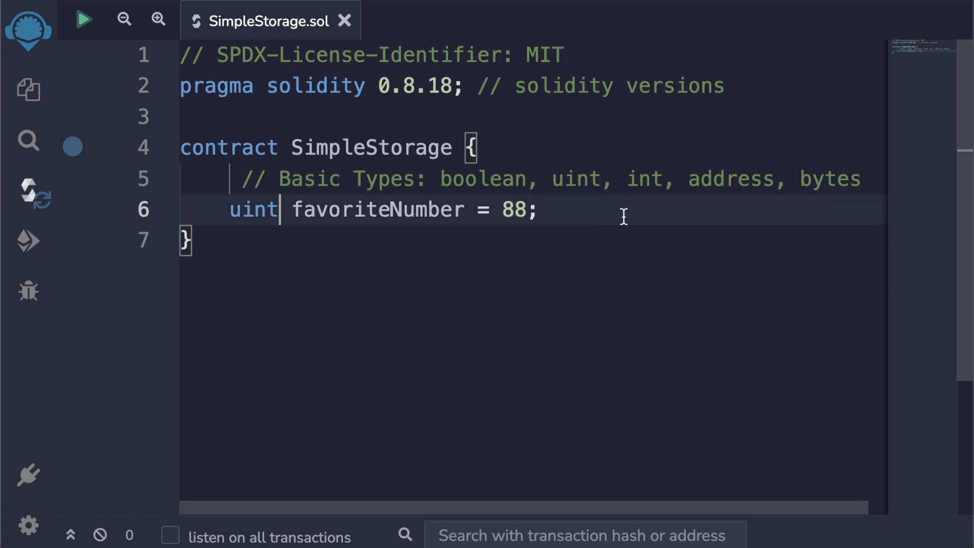
pyautogui.moveTo(470, 421)
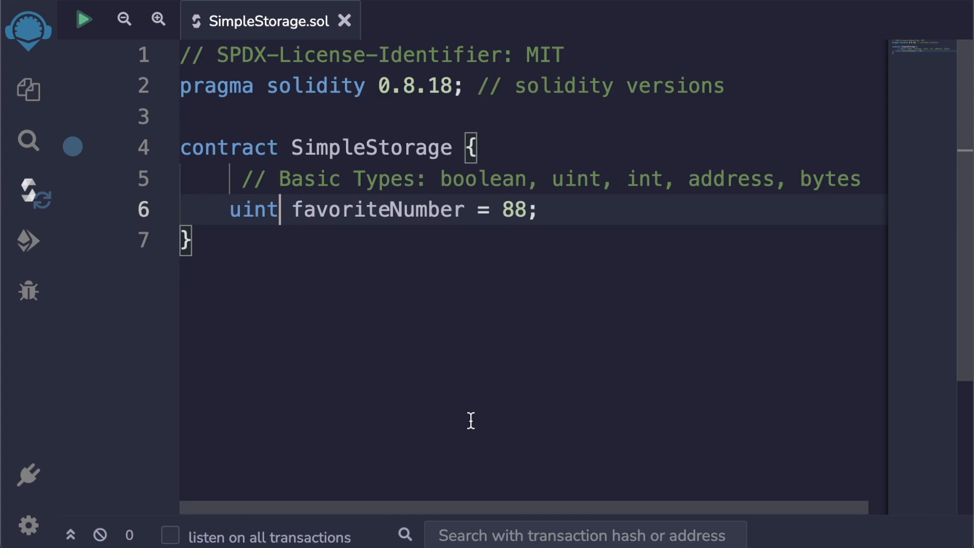
pyautogui.write('256')
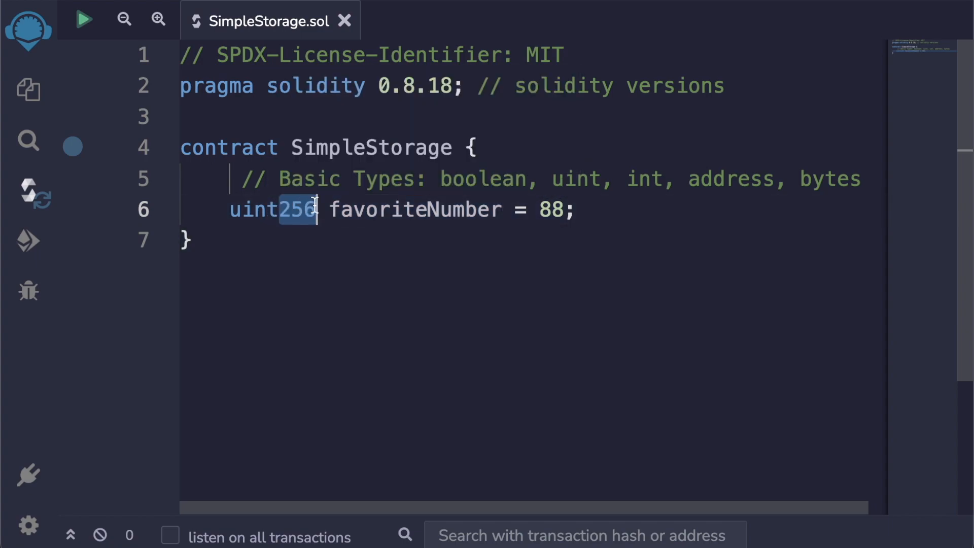
pyautogui.click(578, 210)
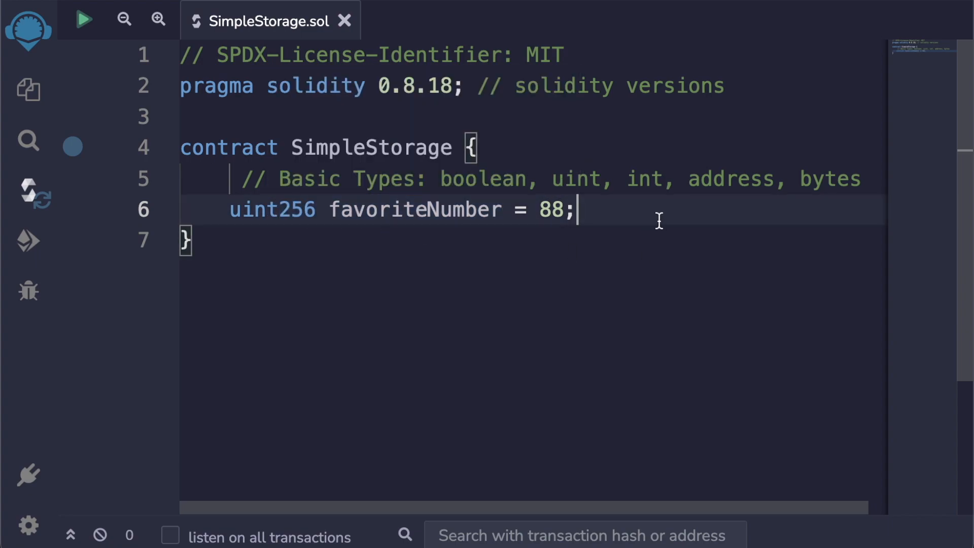
pyautogui.moveTo(763, 28)
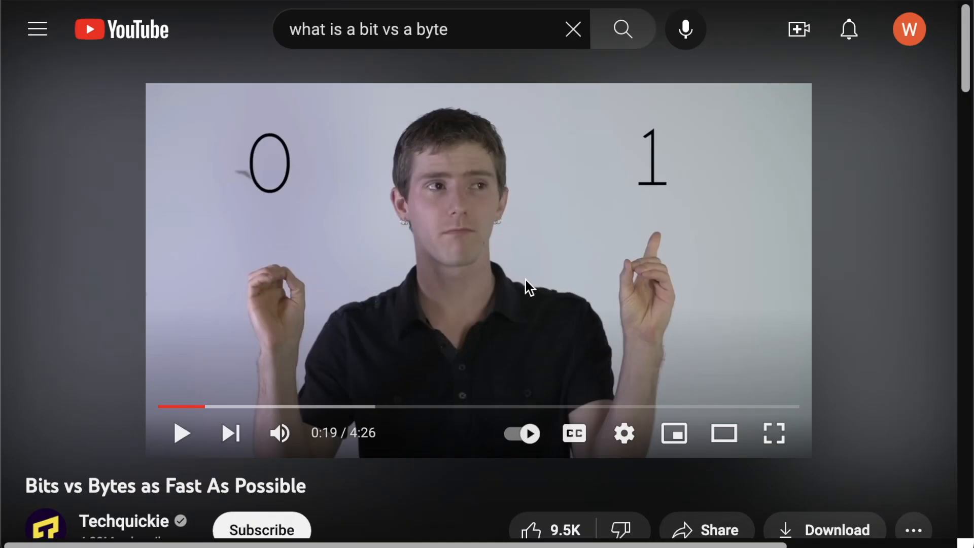
pyautogui.moveTo(531, 272)
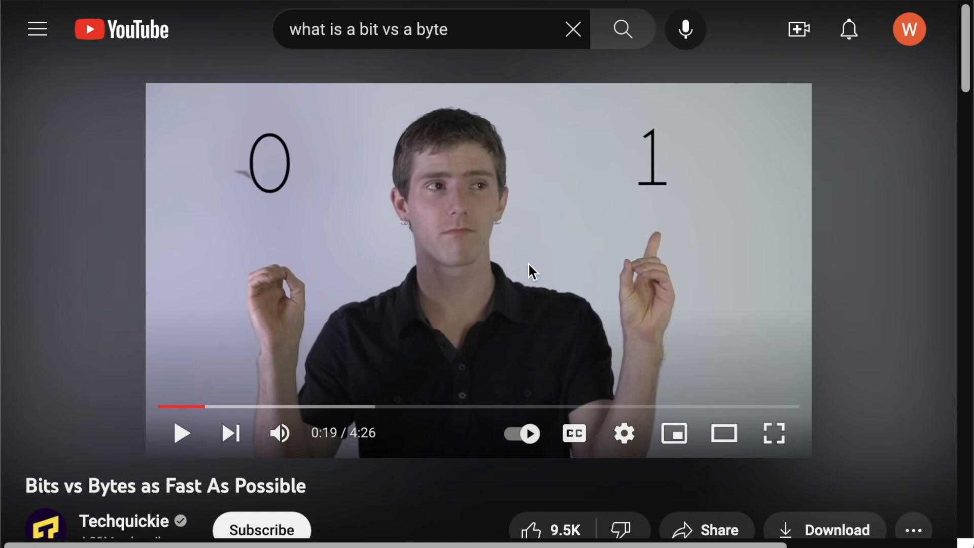
pyautogui.moveTo(510, 292)
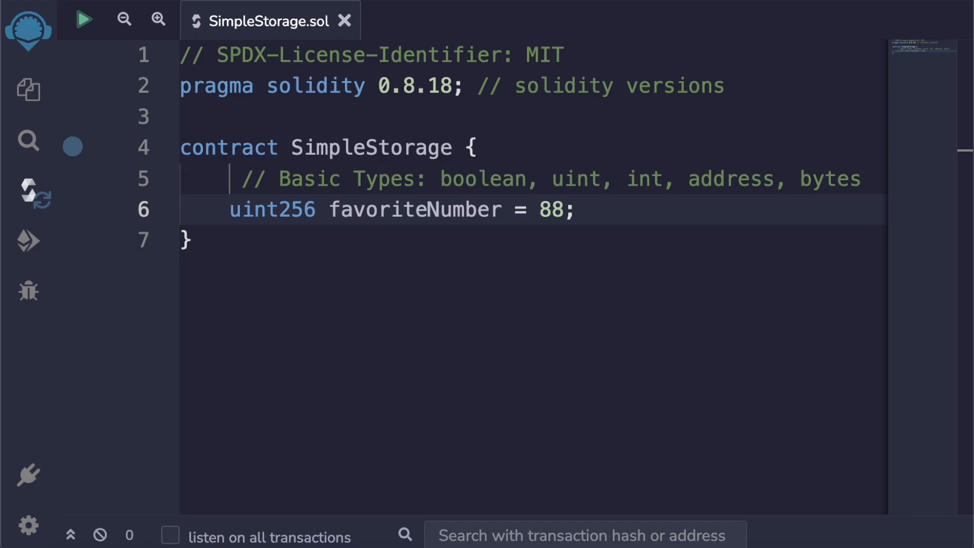
pyautogui.doubleClick(298, 210)
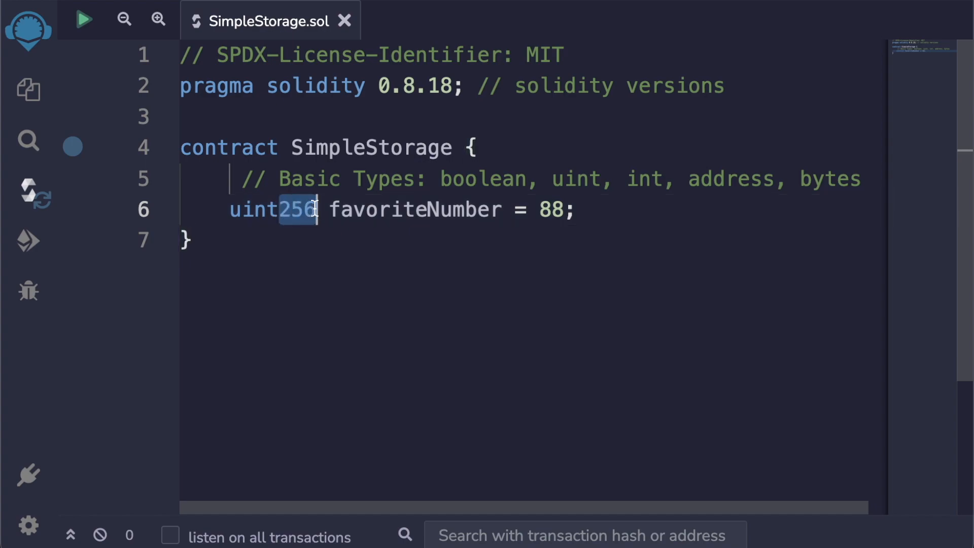
pyautogui.doubleClick(413, 210)
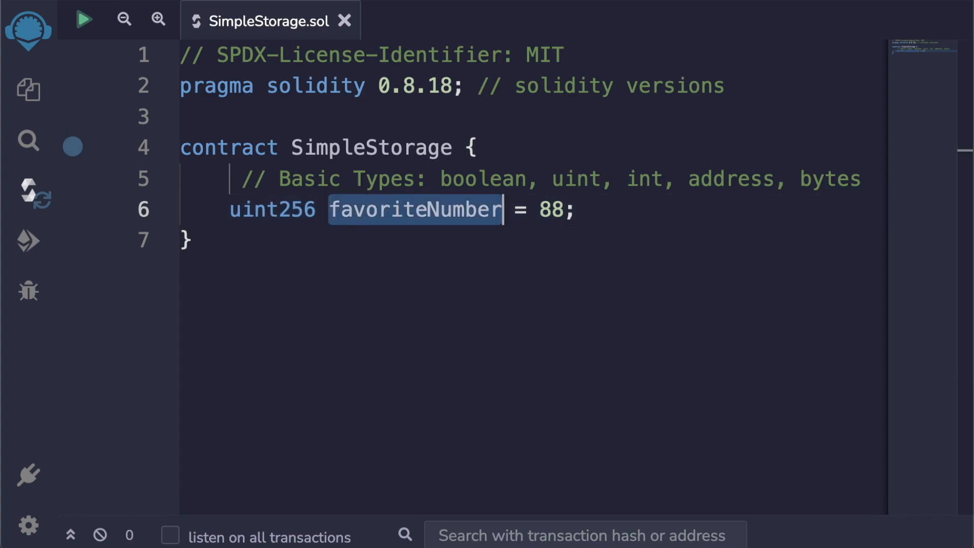
pyautogui.doubleClick(297, 210)
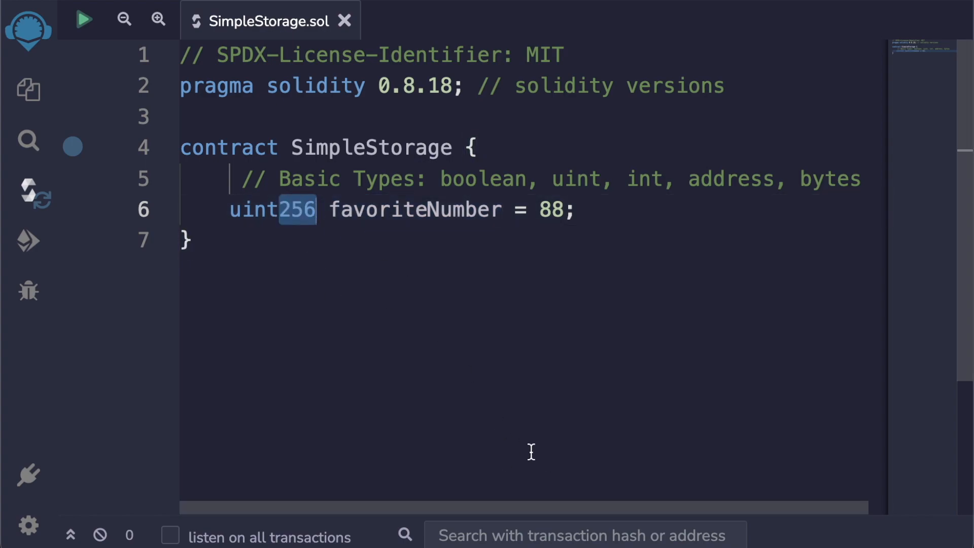
pyautogui.press('Backspace')
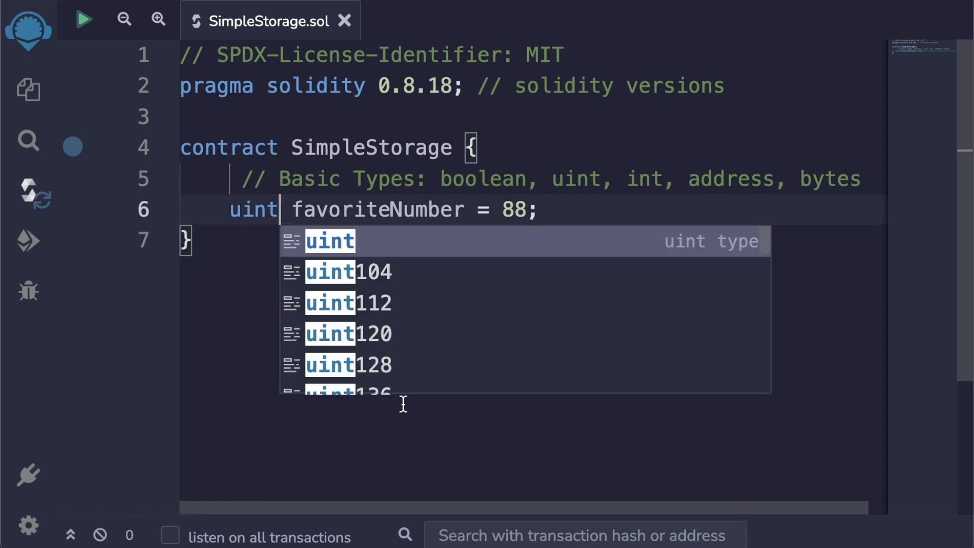
pyautogui.press('Escape')
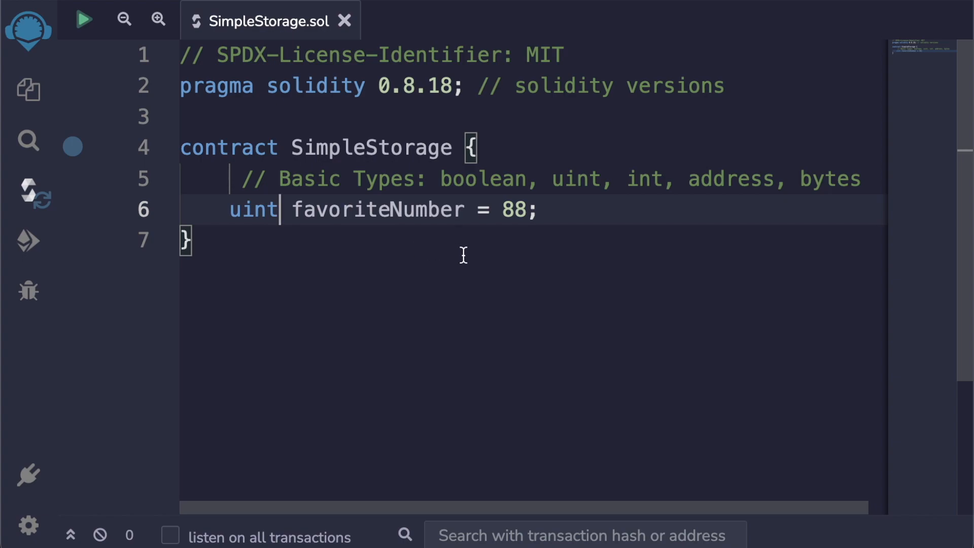
pyautogui.write('256')
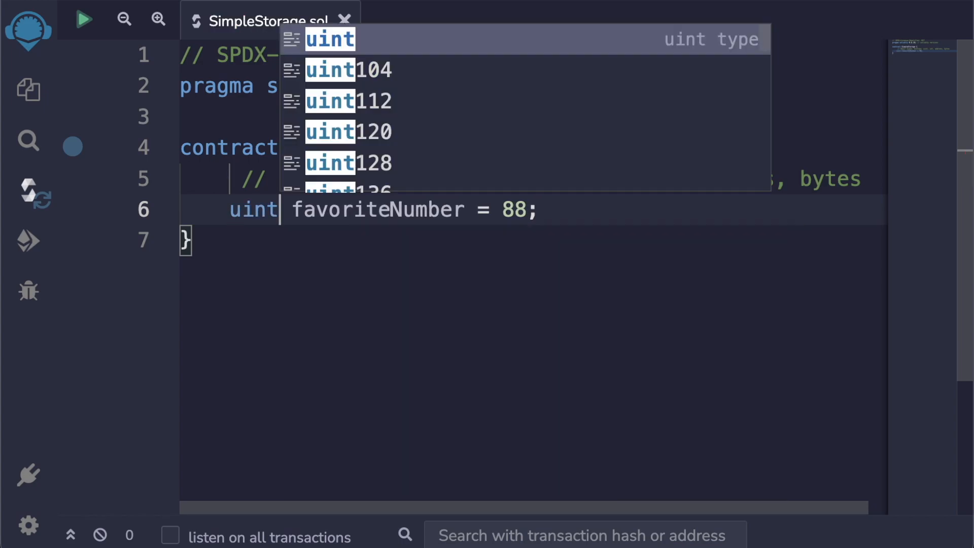
pyautogui.write('6')
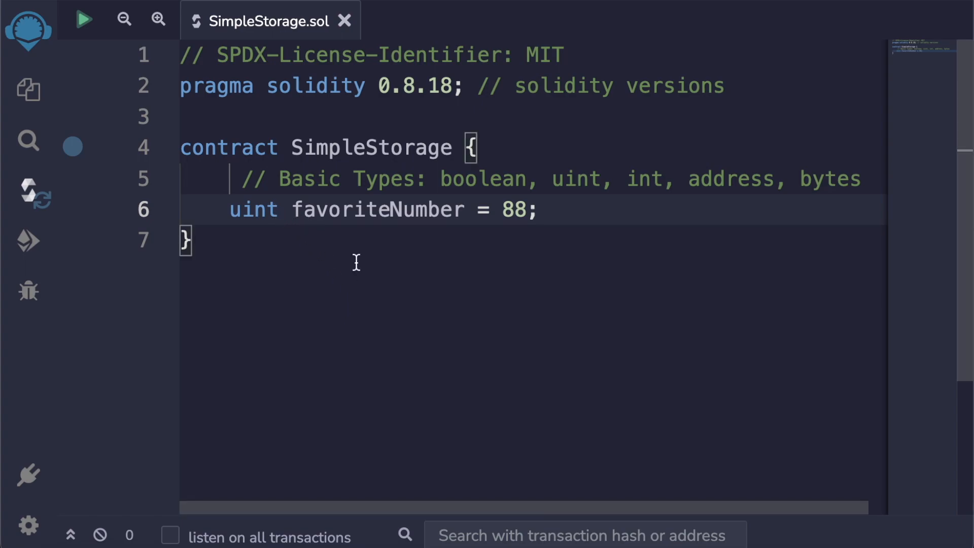
pyautogui.write('256')
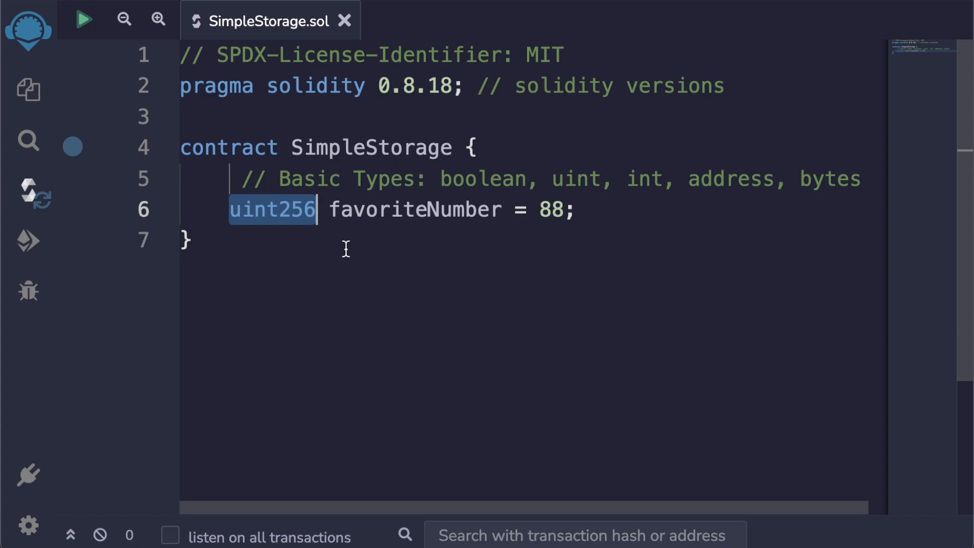
pyautogui.moveTo(301, 242)
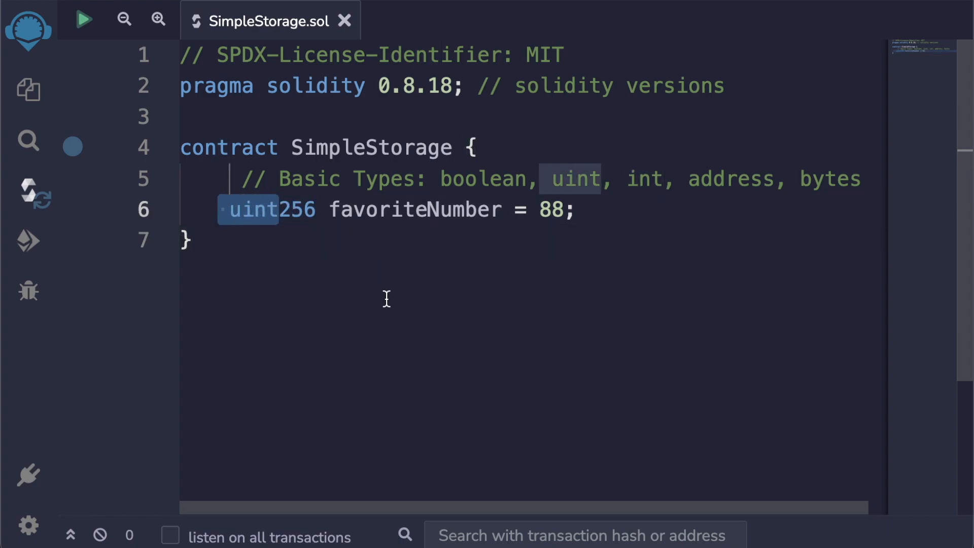
# Highlight hasFavoriteNumber = true and the -88 value, then add a blank line below.
pyautogui.doubleClick(252, 209)
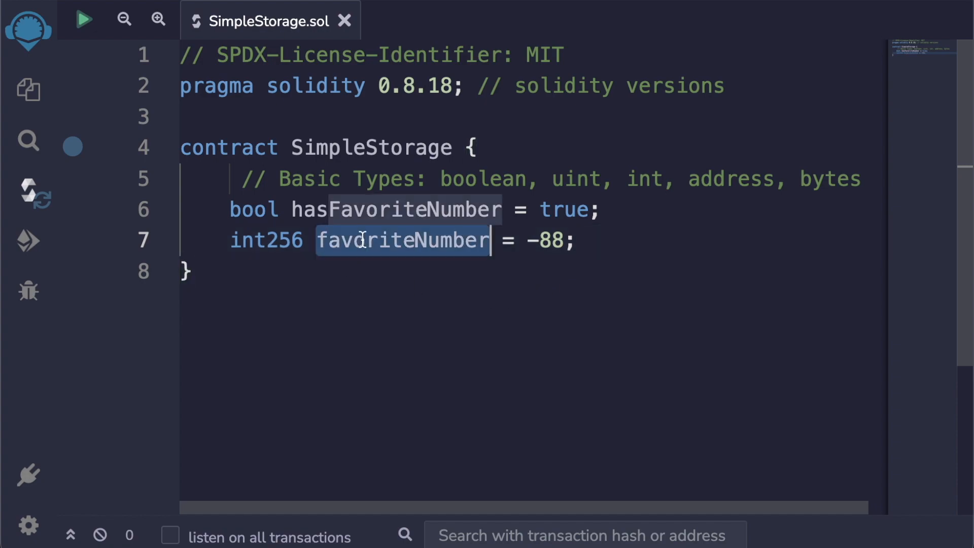
pyautogui.doubleClick(546, 241)
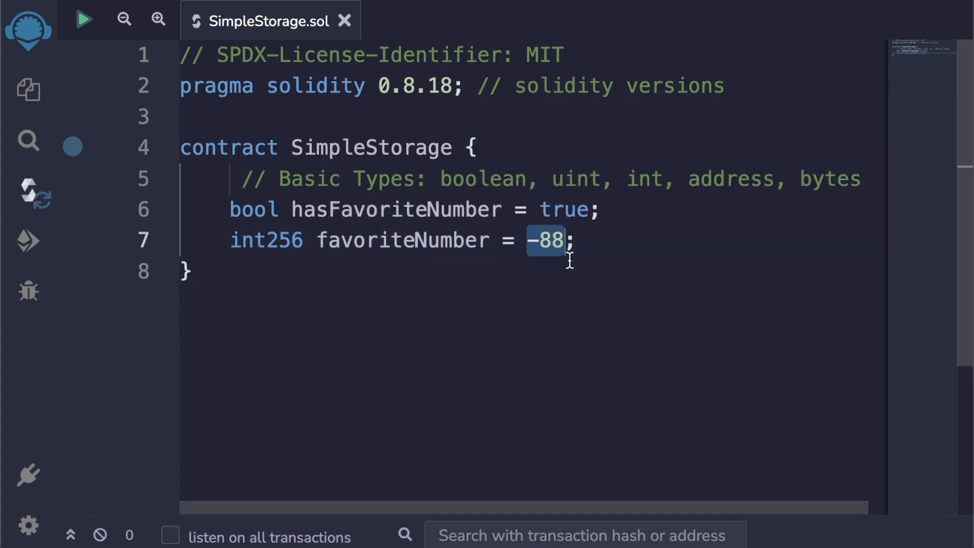
pyautogui.press('enter')
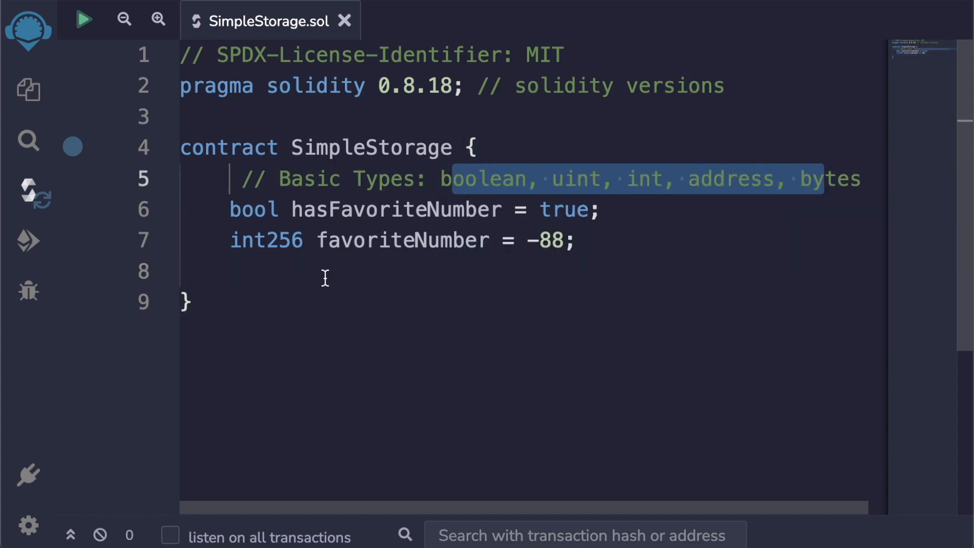
# Add string favoriteNumberInText = "88"; and drop the minus sign from -88.
pyautogui.write('str')
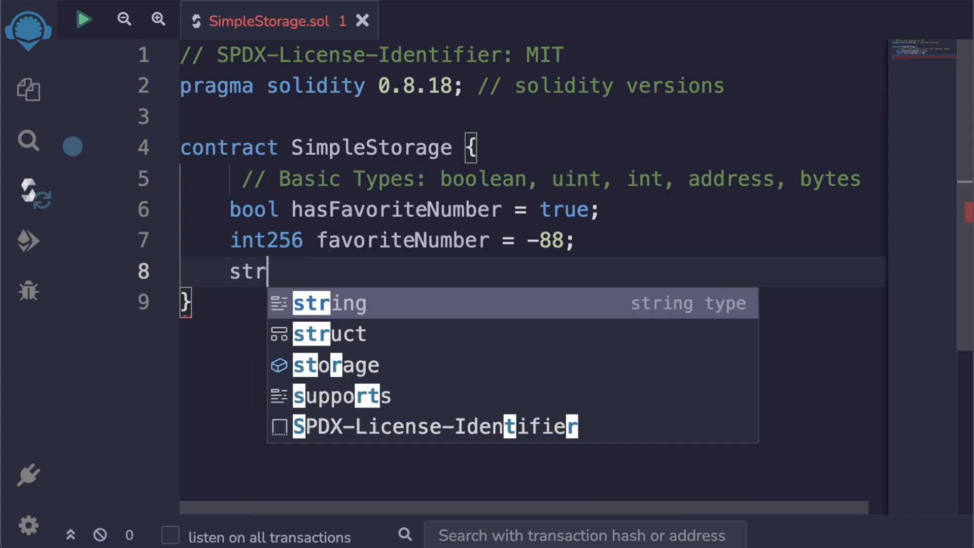
pyautogui.write('ing favoriteNumberInText =')
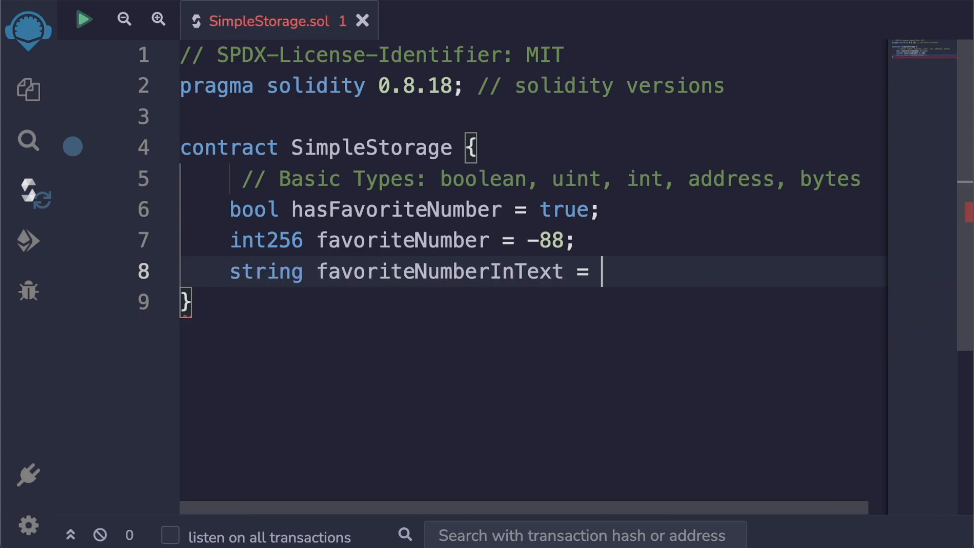
pyautogui.write('"88"')
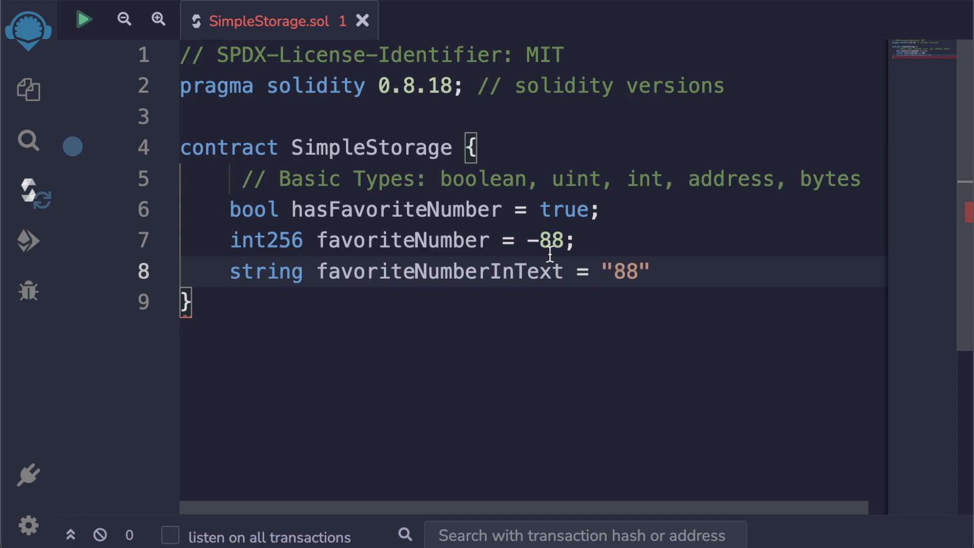
pyautogui.press('Backspace')
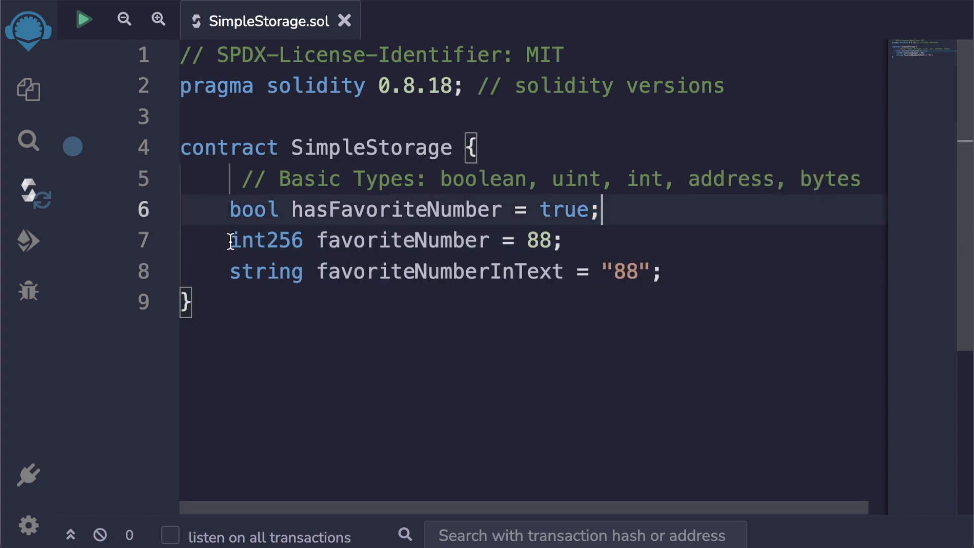
pyautogui.press('Backspace')
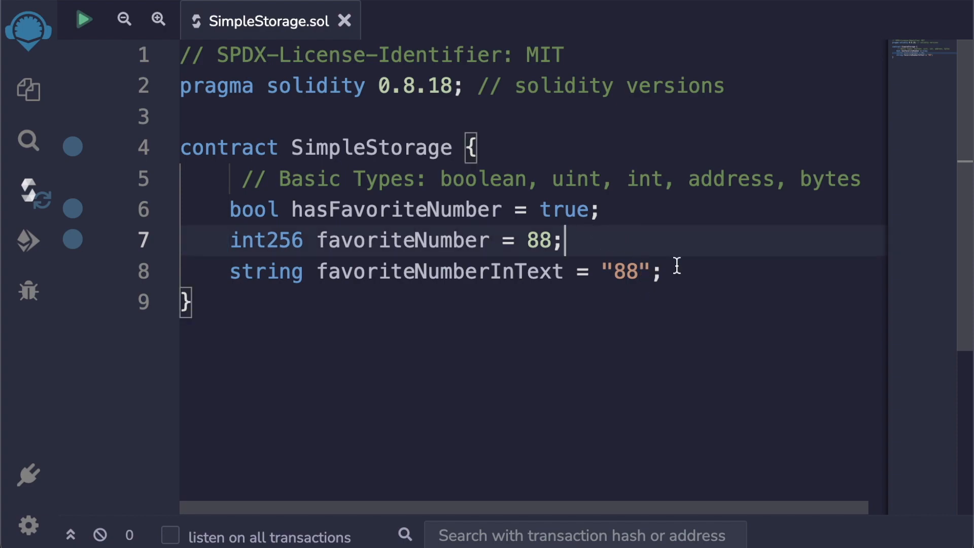
# Change the string value to "eighty-eight" and favoriteNumber's type from int256 to uint256.
pyautogui.doubleClick(265, 272)
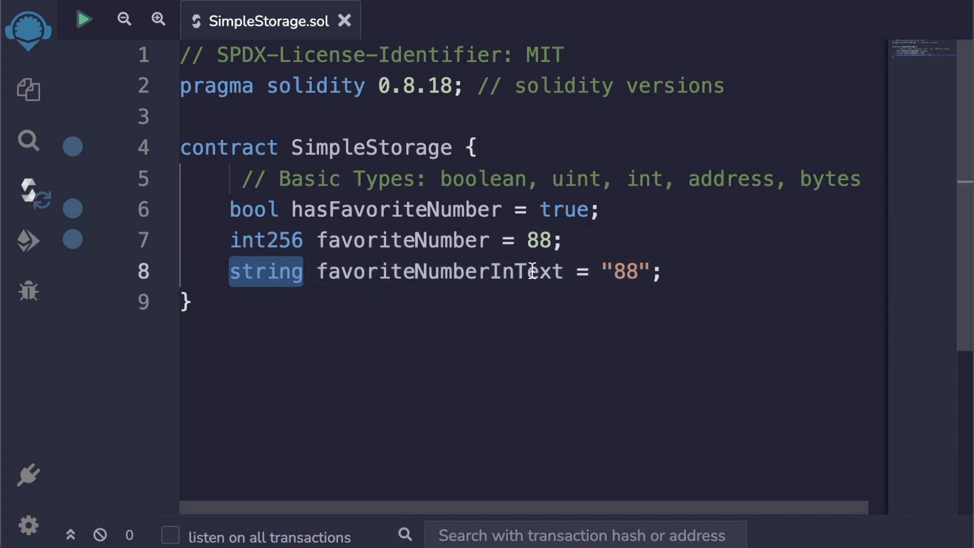
pyautogui.moveTo(678, 307)
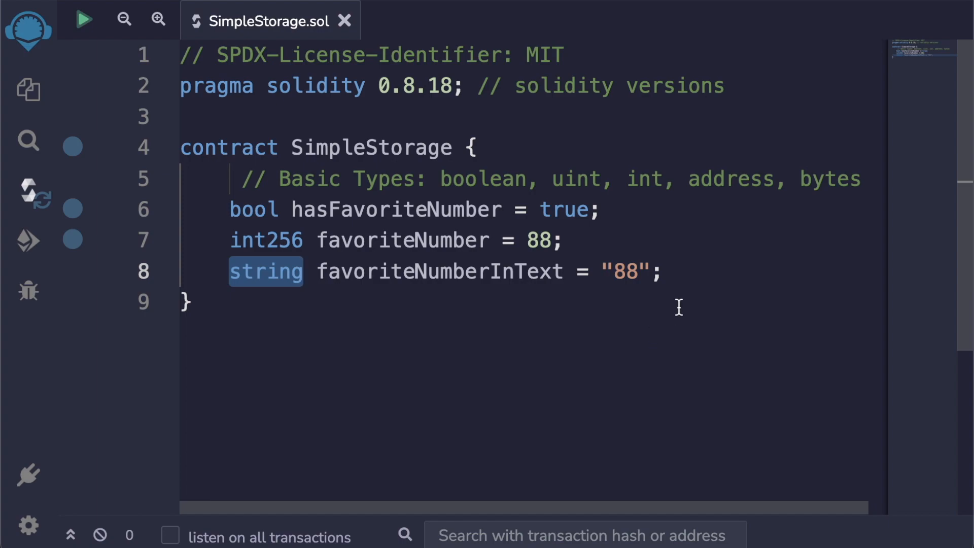
pyautogui.doubleClick(626, 271)
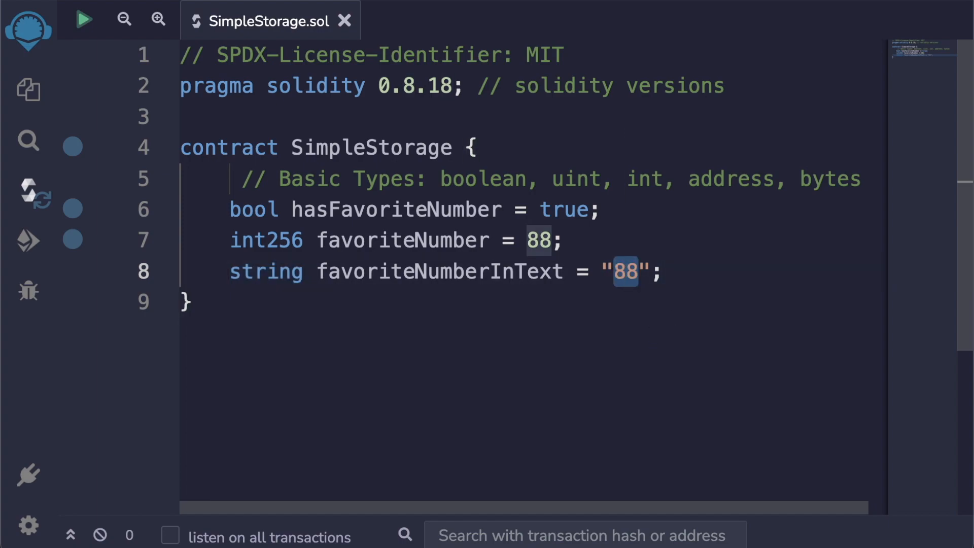
pyautogui.write('eighty-eight')
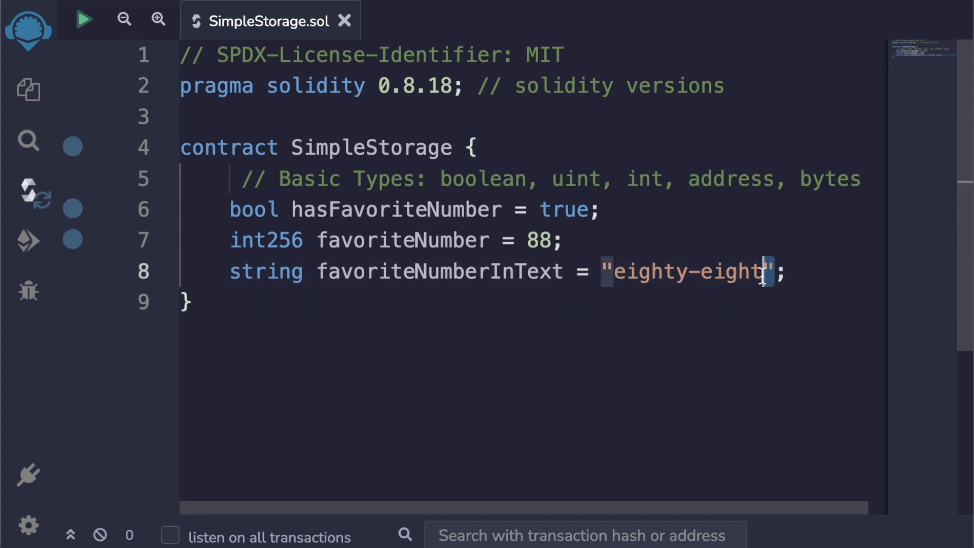
pyautogui.moveTo(764, 271); pyautogui.dragTo(612, 272)
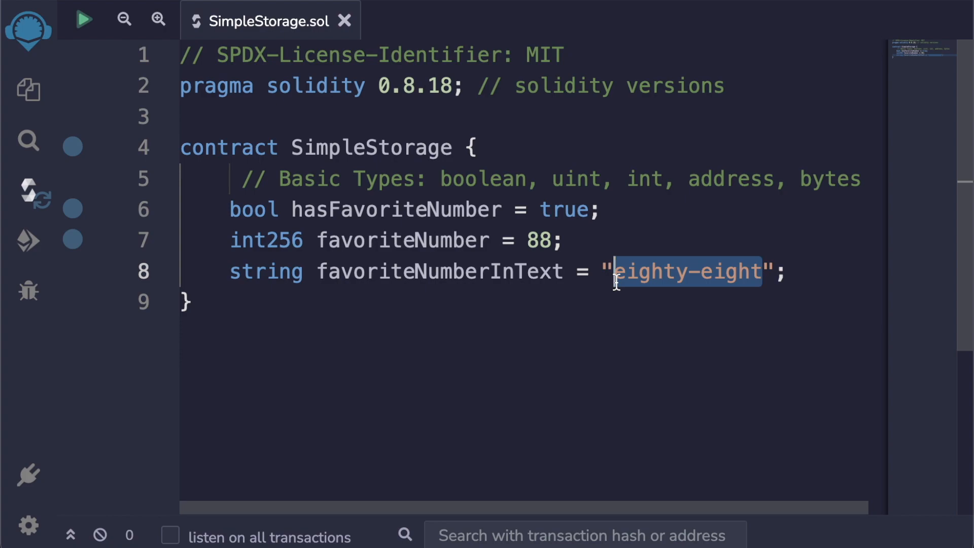
pyautogui.write('hell')
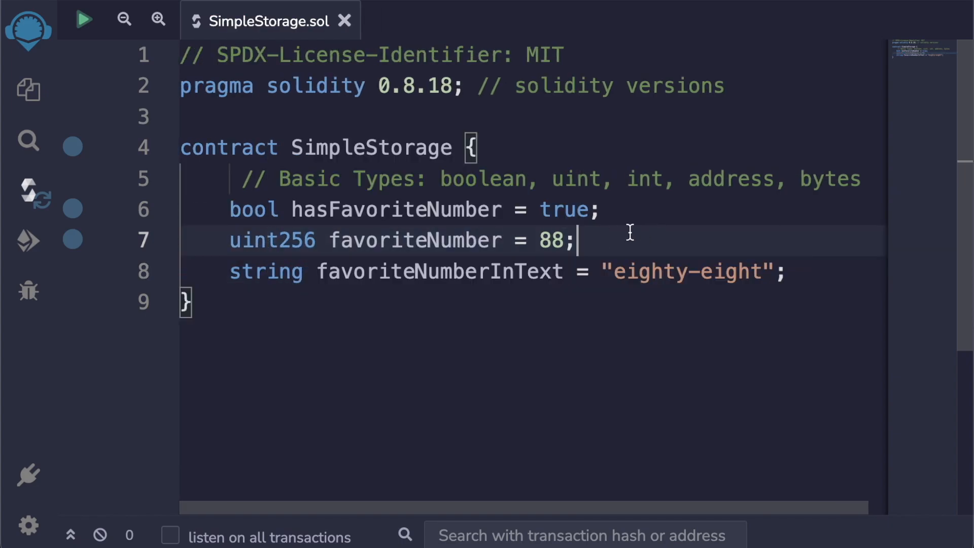
# Declare int256 favoriteInt = -88; followed by a new blank line.
pyautogui.write('int256')
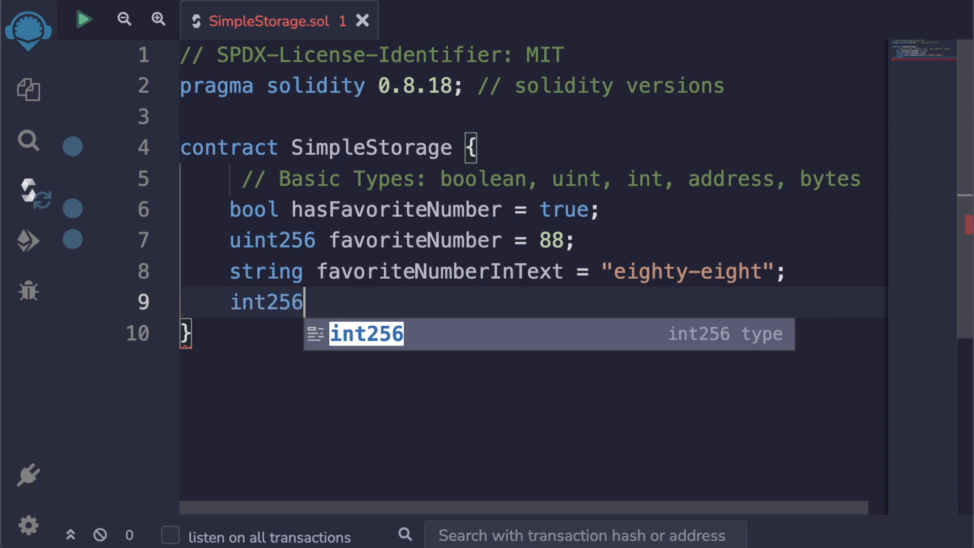
pyautogui.write('favoriteInt')
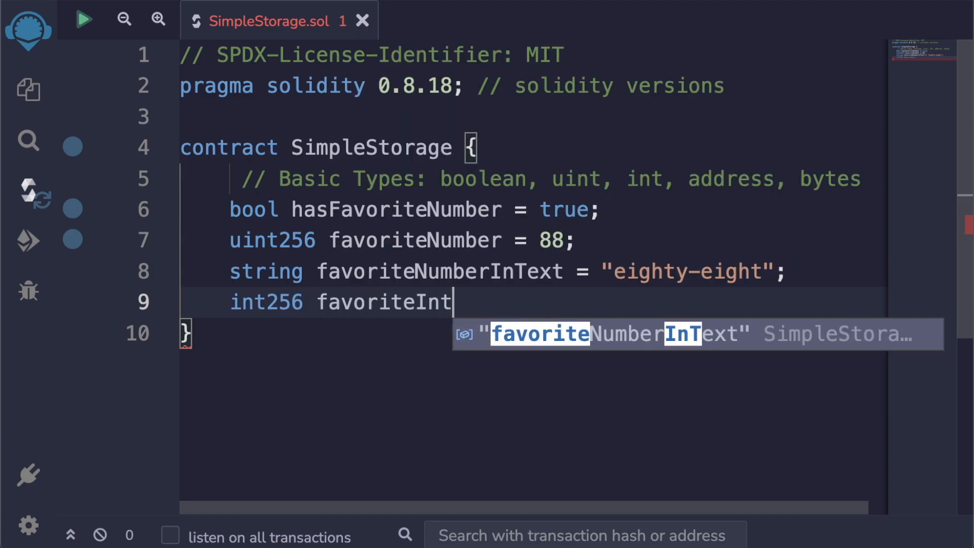
pyautogui.write('= -88')
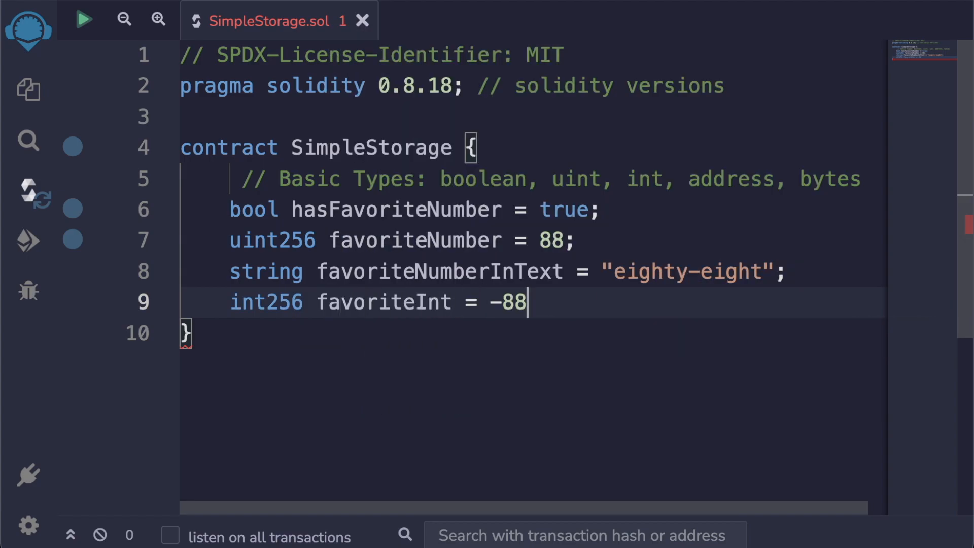
pyautogui.write(';')
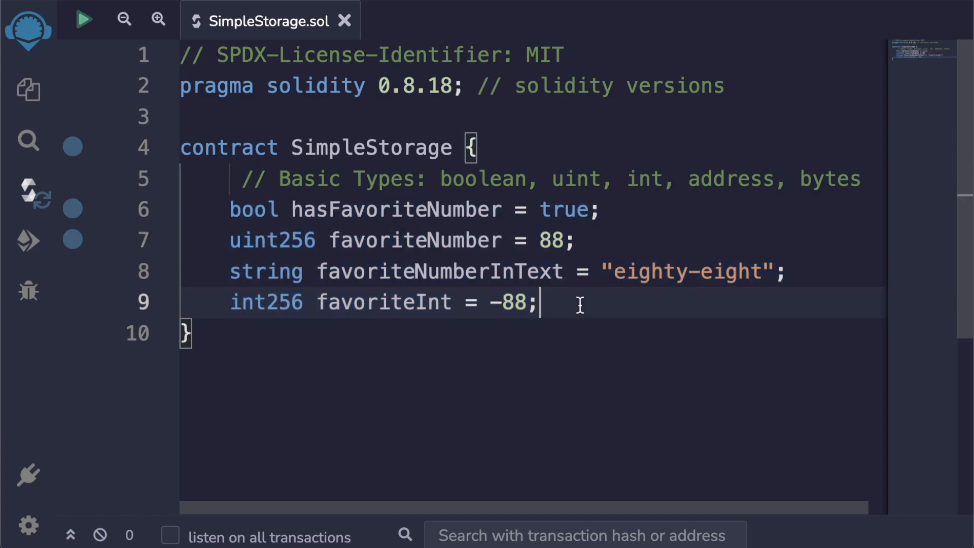
pyautogui.press('Enter')
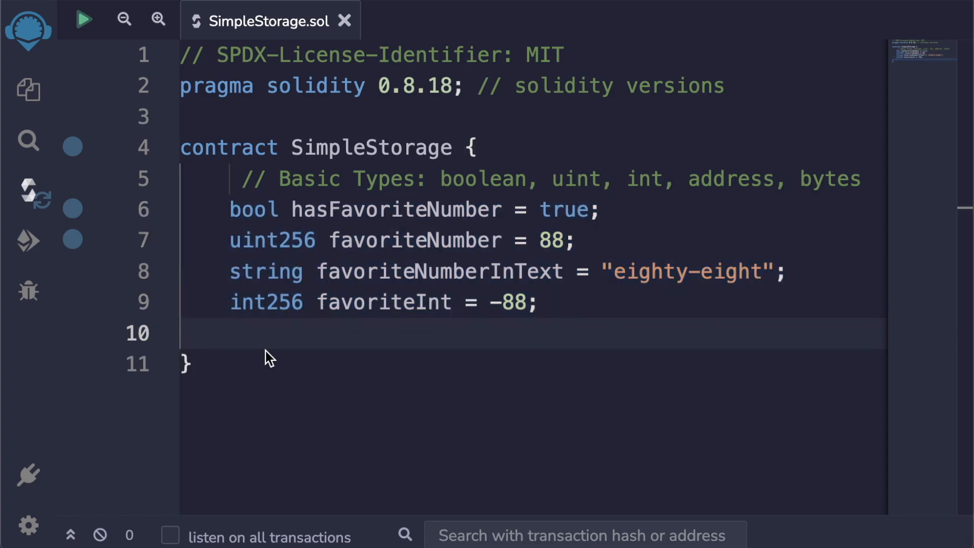
# Declare address myAddress with a pasted hex address, then begin a bytes32 line.
pyautogui.write('address myAddress')
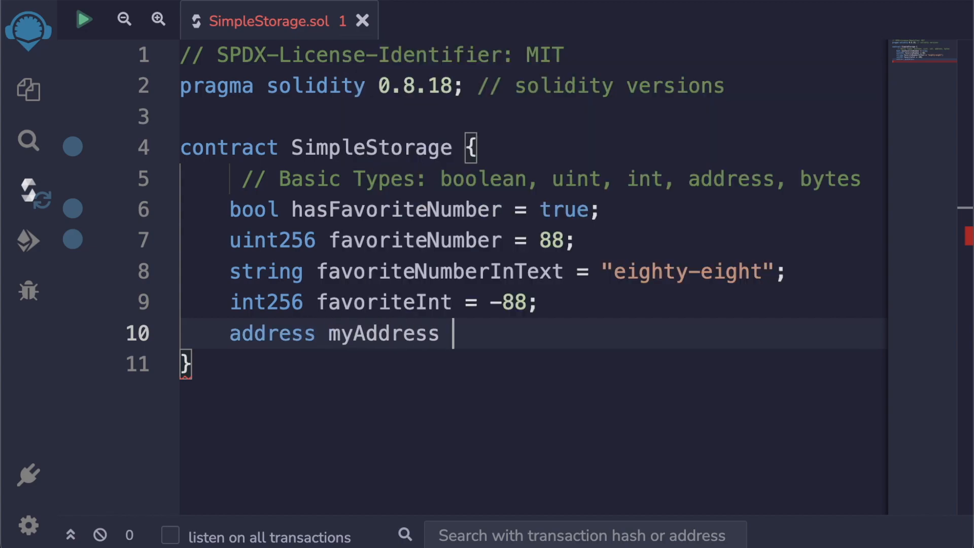
pyautogui.write('=')
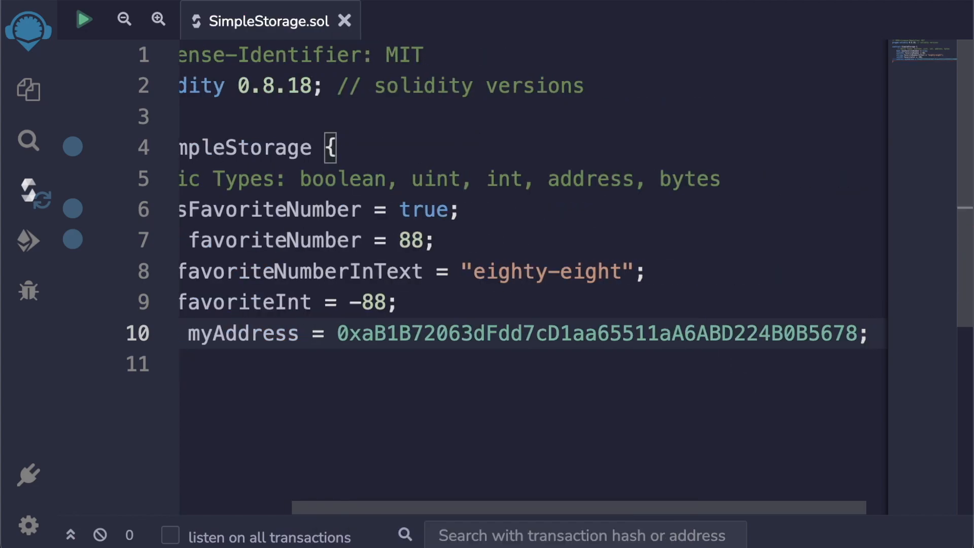
pyautogui.doubleClick(603, 334)
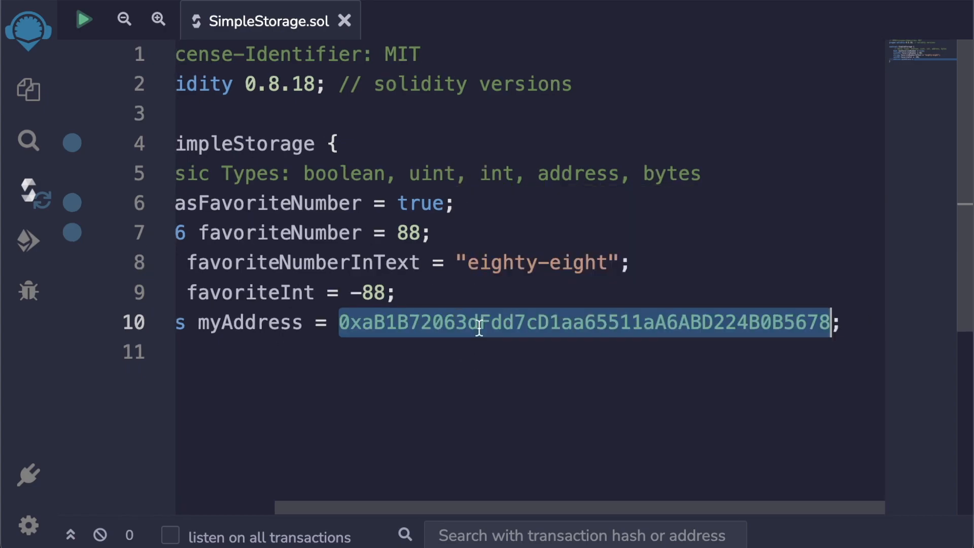
pyautogui.write('bytes32')
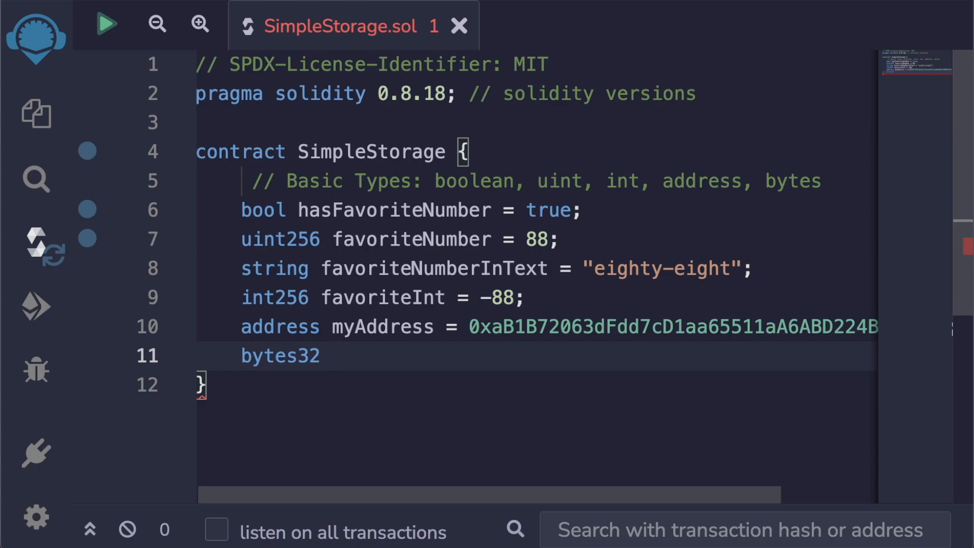
# Declare bytes32 favoriteBytes32 = "cat" on line 11 and compare it with the eighty-eight string value.
pyautogui.write('favoriteBytes')
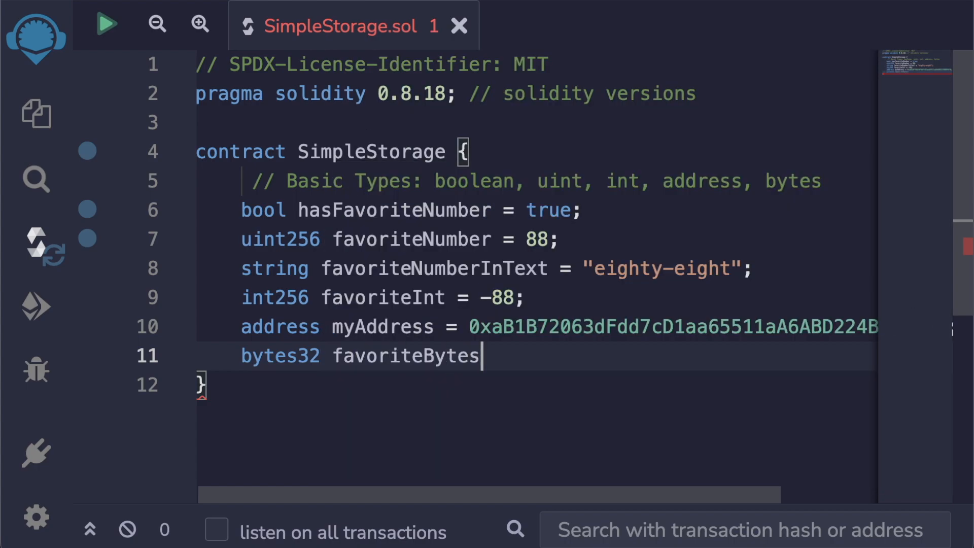
pyautogui.write('32 = "cat";')
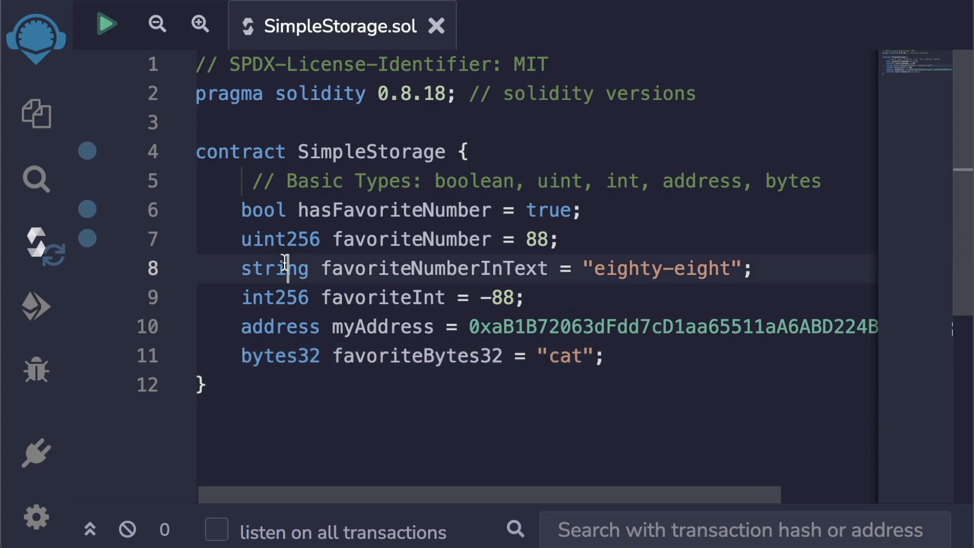
pyautogui.doubleClick(274, 268)
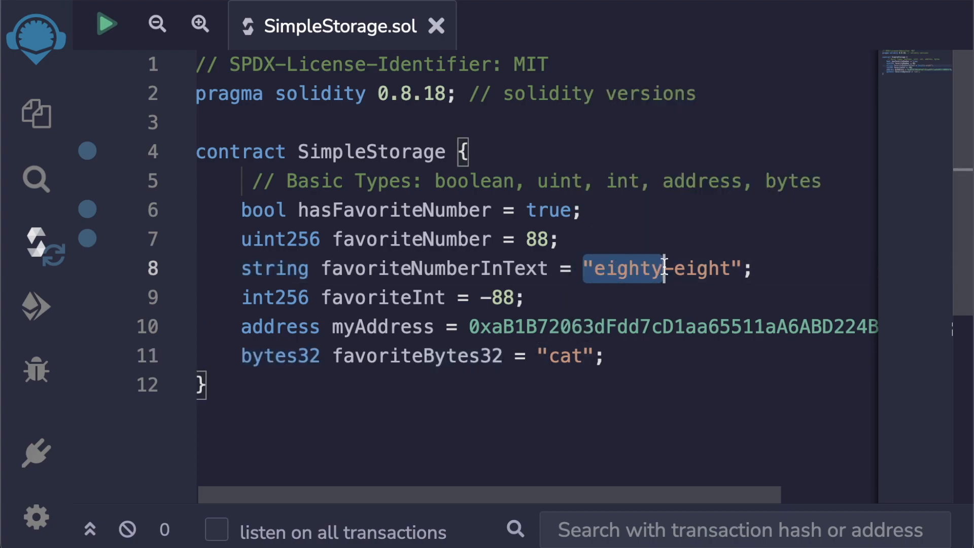
# Highlight bytes32, "eighty-eight", favoriteNumberInText and favoriteBytes32 to compare the declarations.
pyautogui.doubleClick(279, 356)
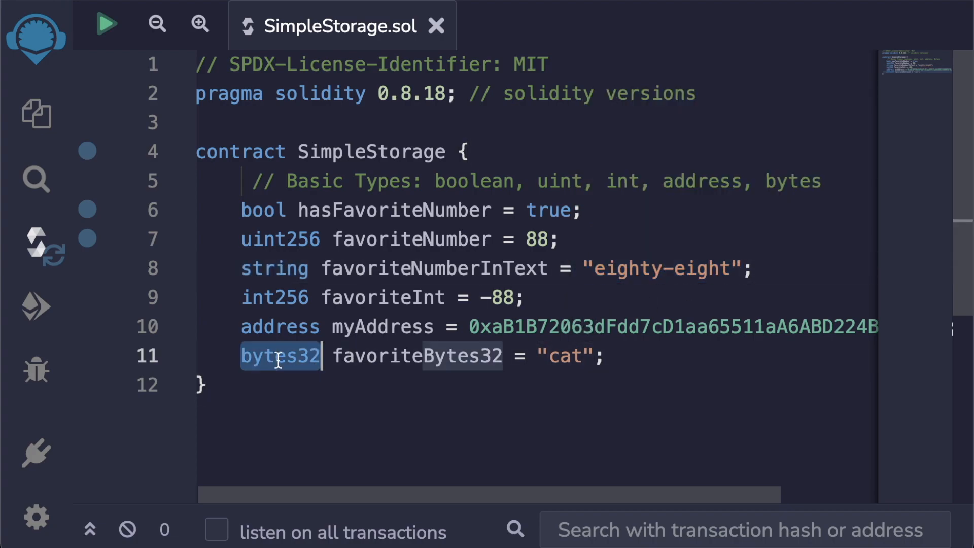
pyautogui.doubleClick(656, 268)
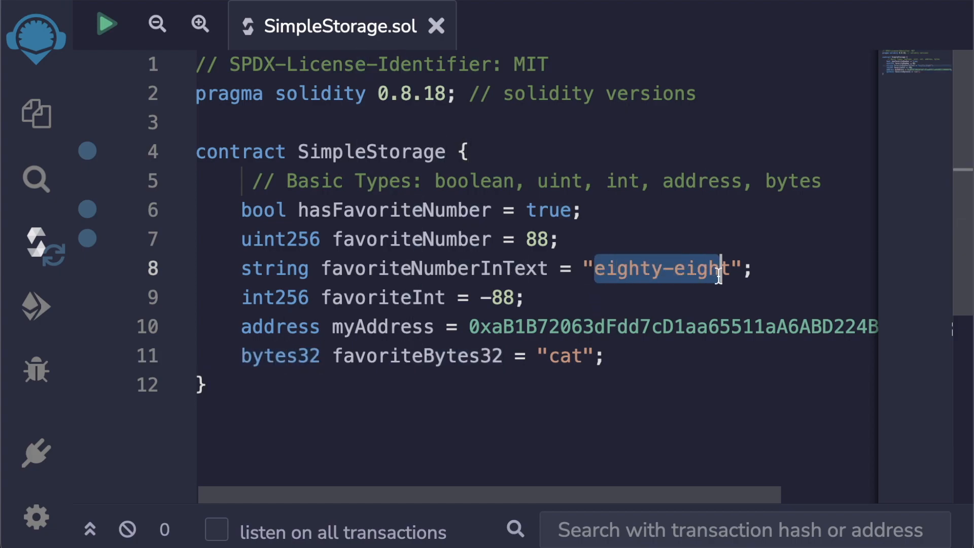
pyautogui.doubleClick(432, 268)
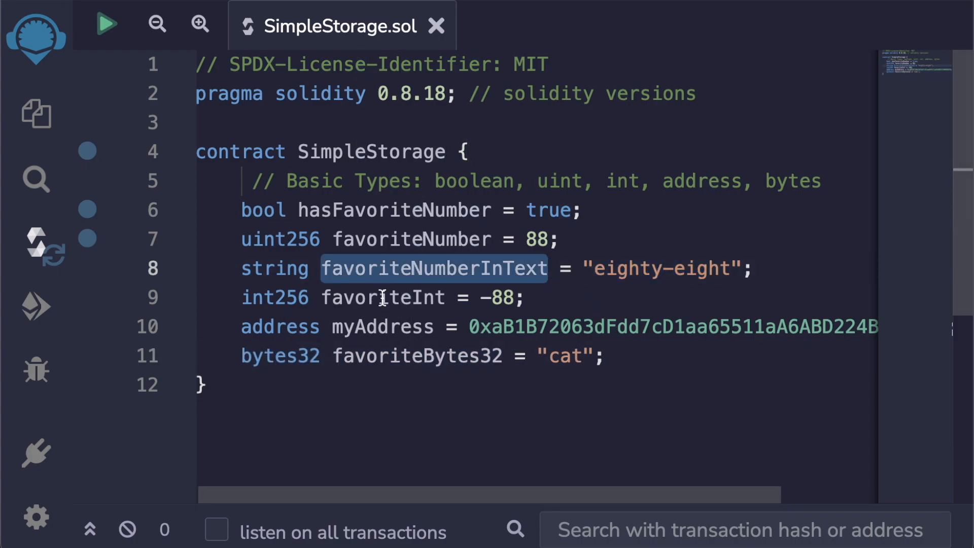
pyautogui.doubleClick(418, 355)
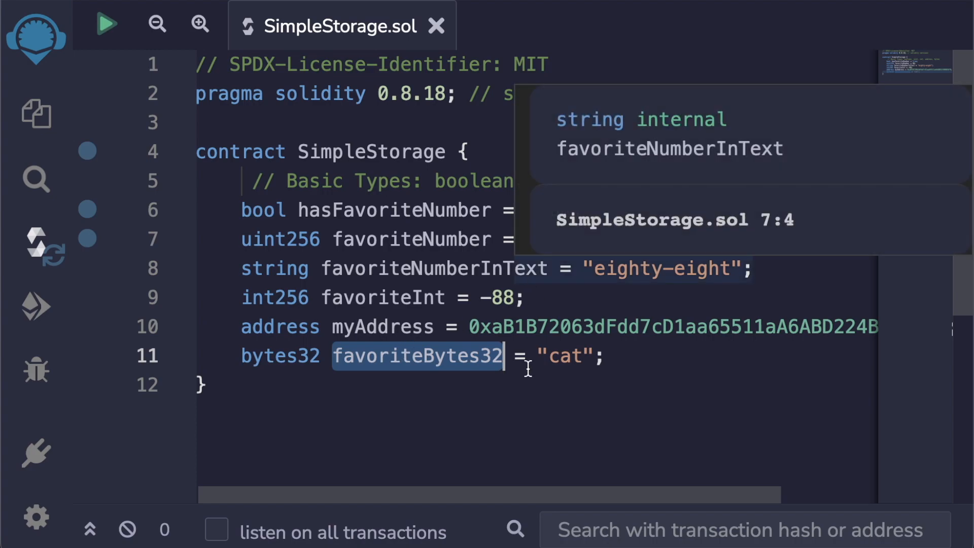
# Add the comment // 0x2aser25fs after the bytes32 line, then select "cat" and the bytes32 type.
pyautogui.write('// 0x2')
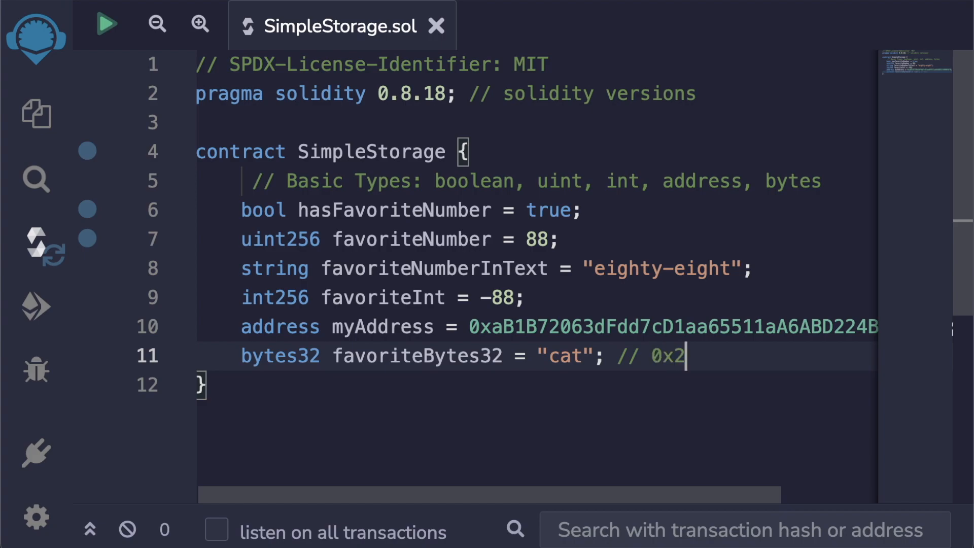
pyautogui.write('aser25fs')
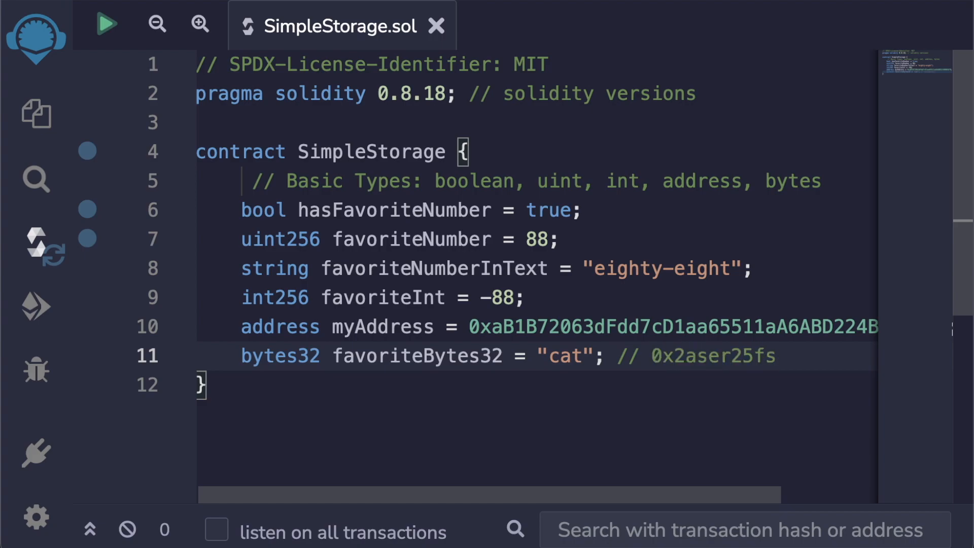
pyautogui.doubleClick(713, 355)
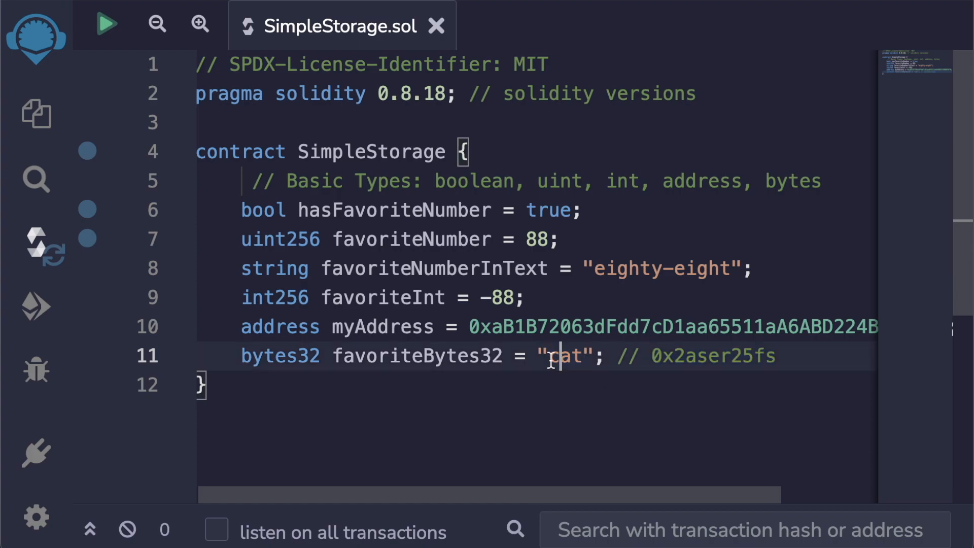
pyautogui.doubleClick(566, 355)
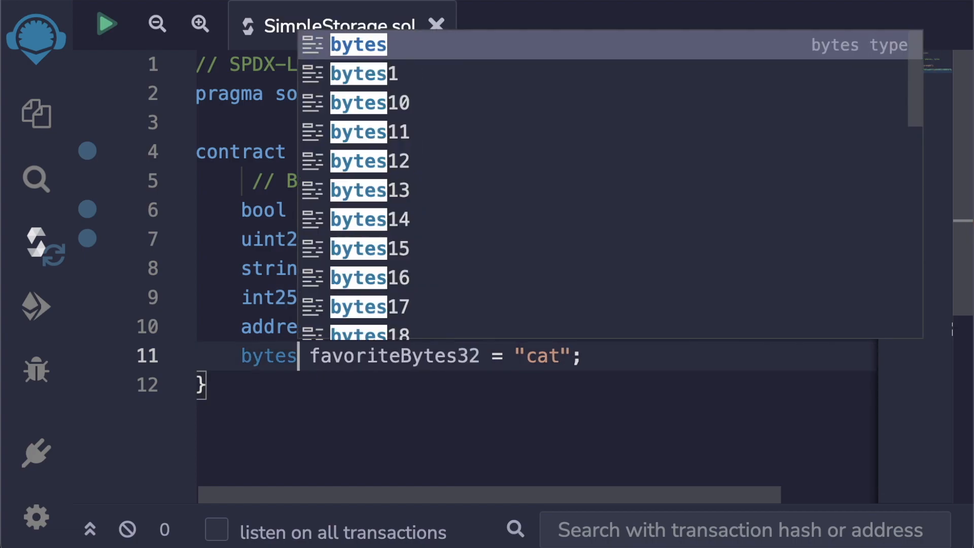
# Try bytes4 on line 11, then settle on bytes32 and dismiss the autocomplete.
pyautogui.write('4')
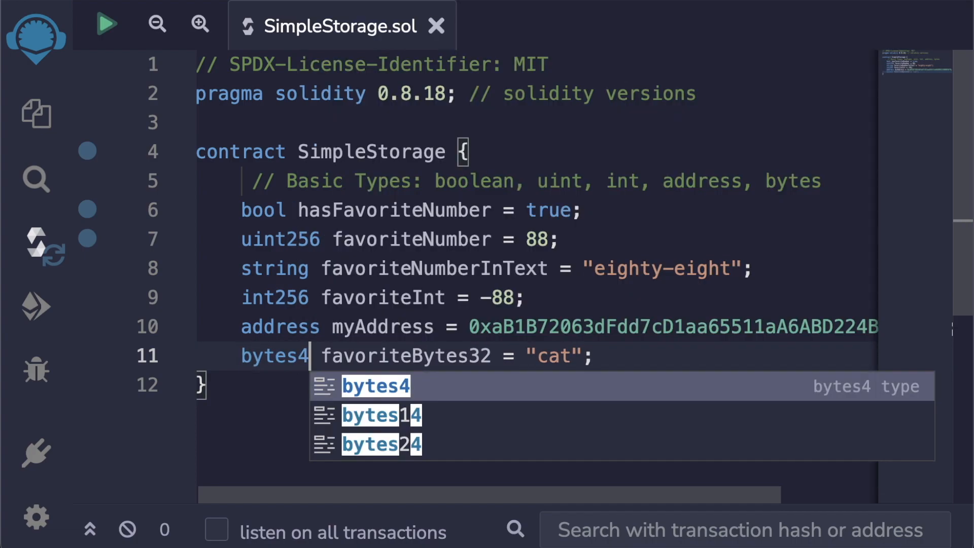
pyautogui.write('32')
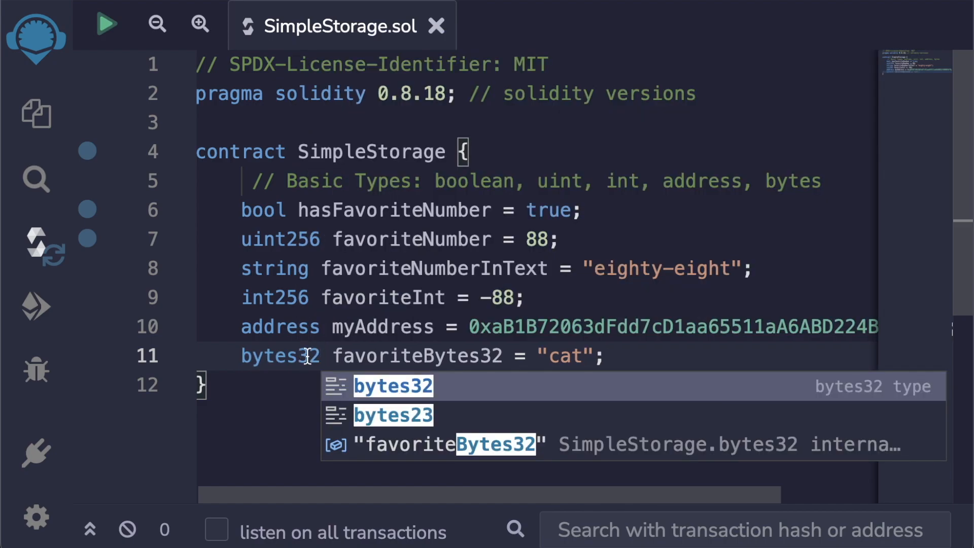
pyautogui.press('Escape')
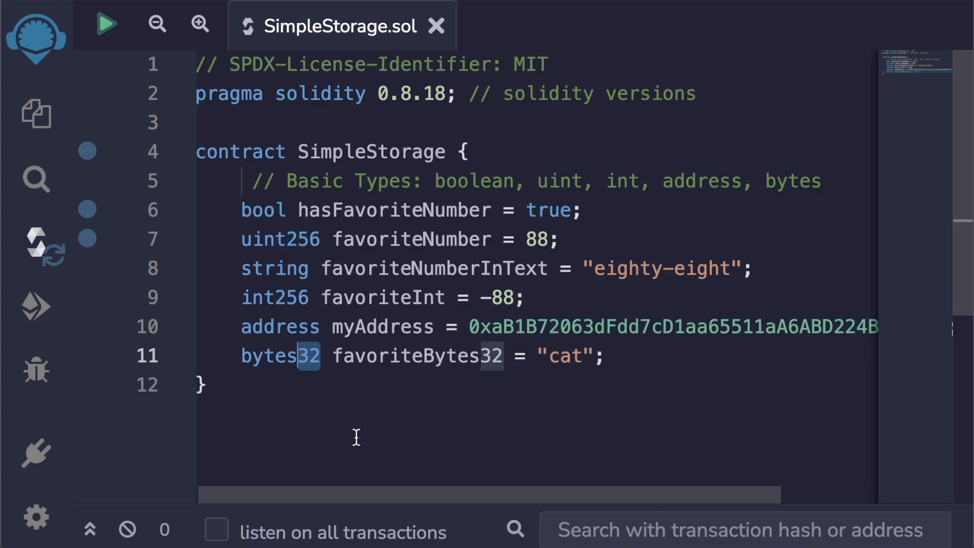
# Change the type to bytes64 and compile SimpleStorage.sol, triggering a DeclarationError on line 11.
pyautogui.write('6')
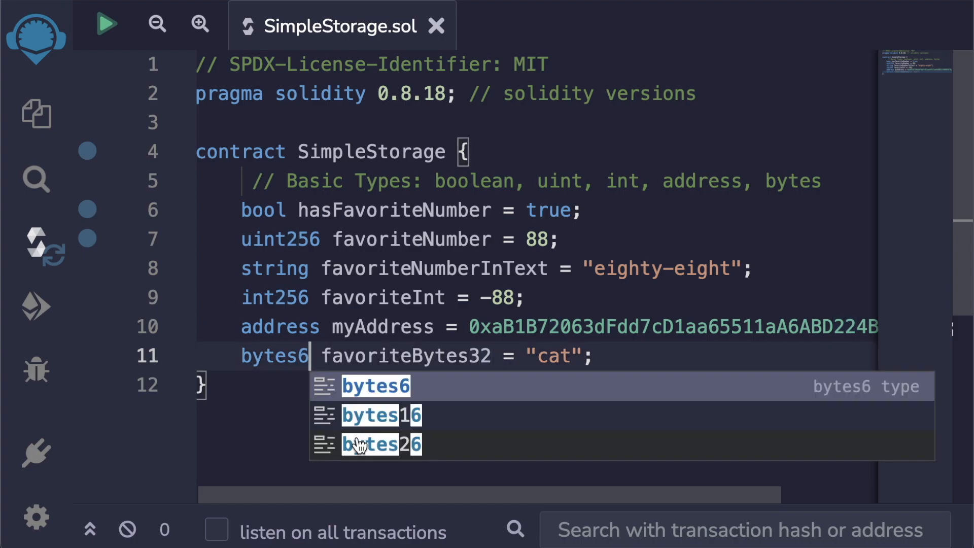
pyautogui.write('4')
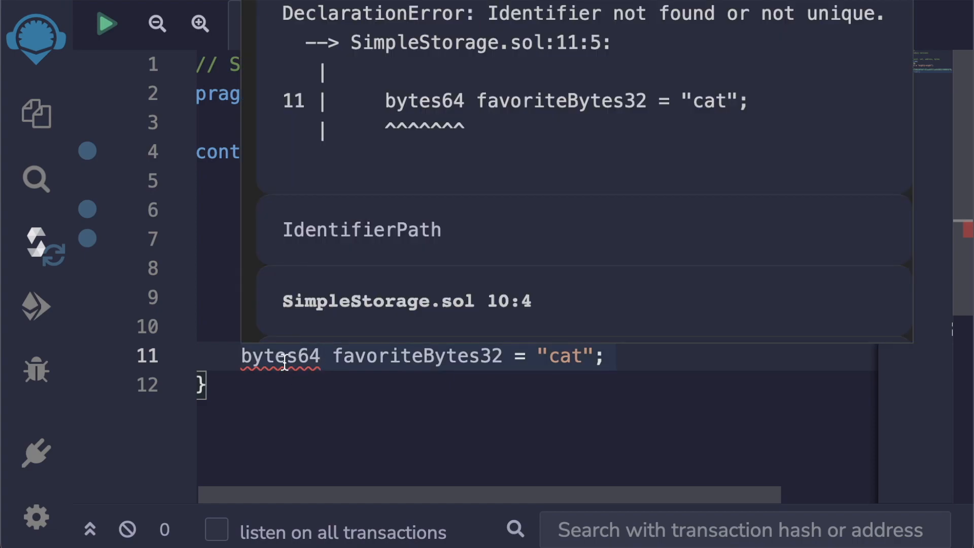
pyautogui.click(36, 244)
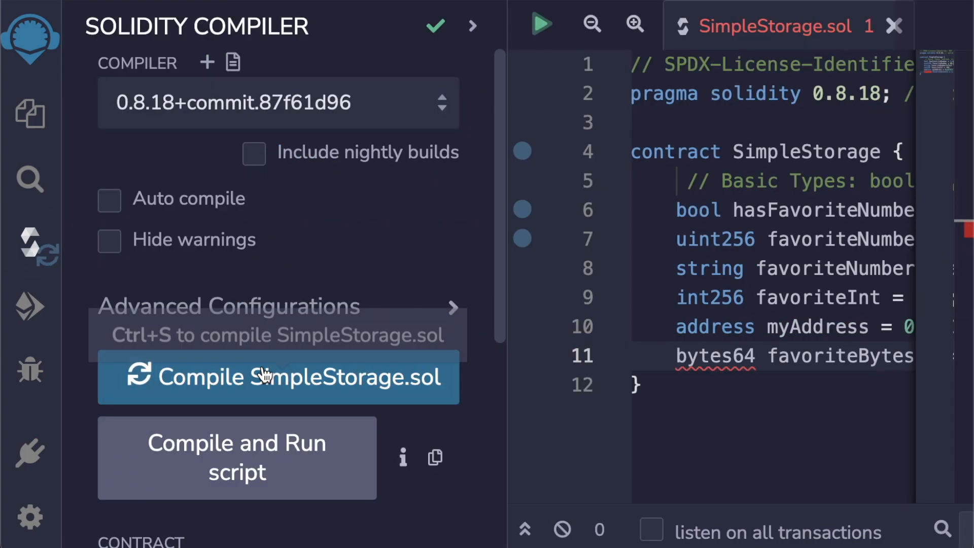
pyautogui.click(278, 377)
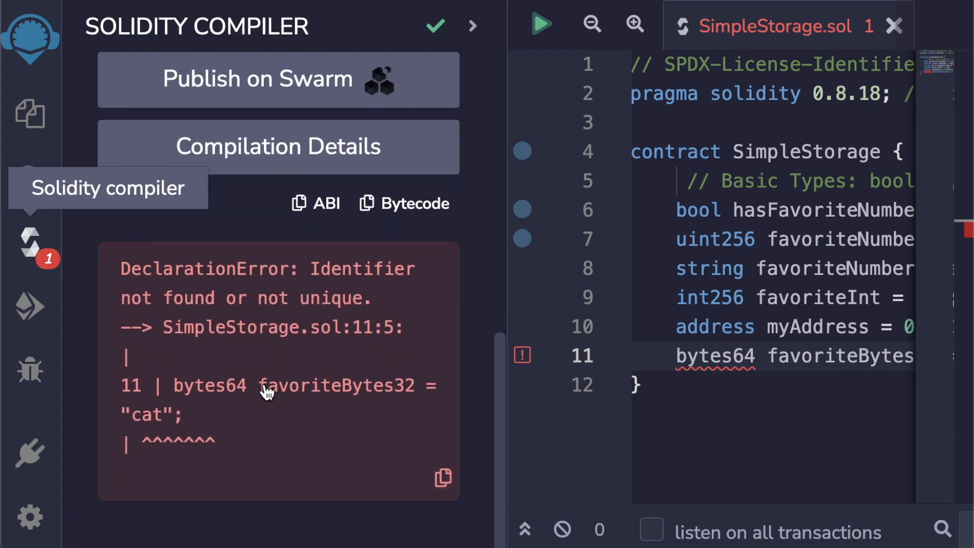
pyautogui.moveTo(522, 355)
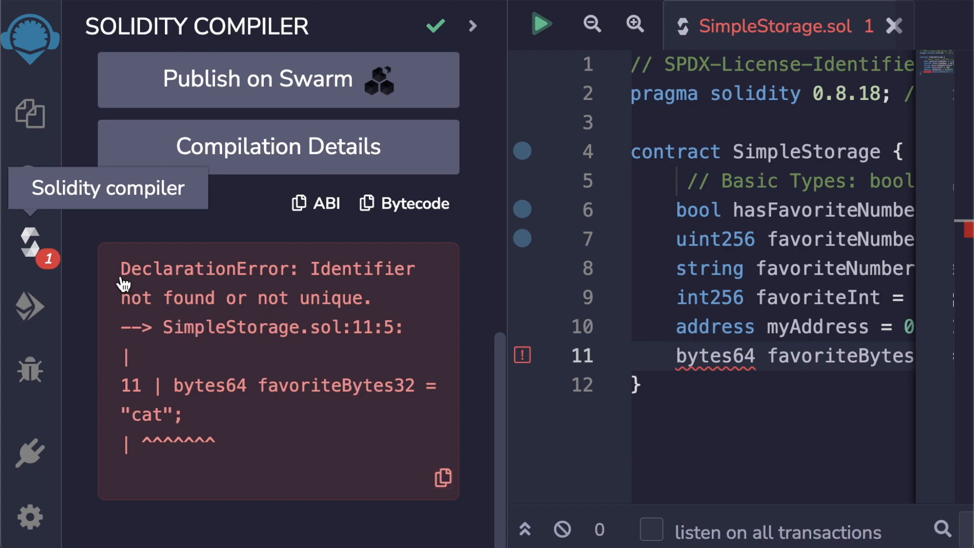
pyautogui.moveTo(323, 277)
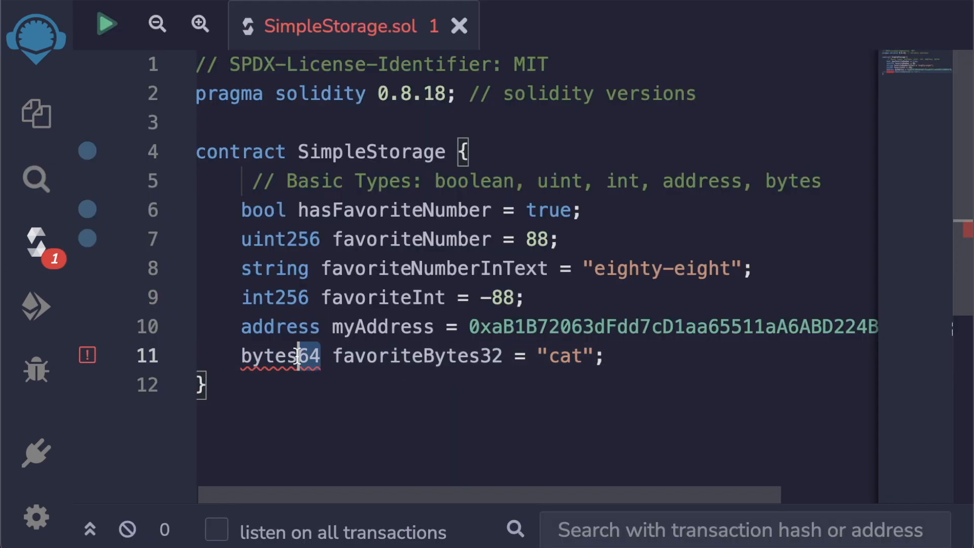
# Change bytes64 back to bytes32 and dismiss the type suggestion list.
pyautogui.write('32')
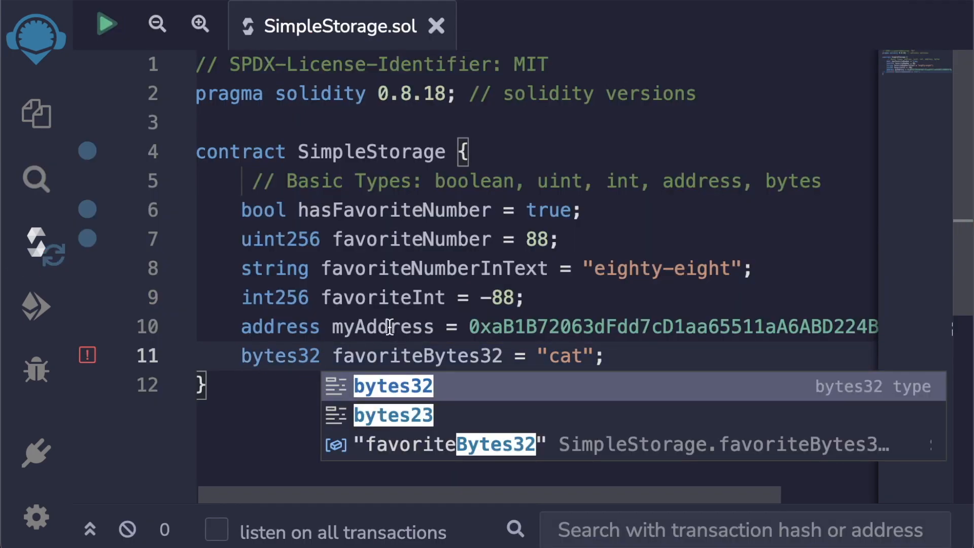
pyautogui.click(35, 243)
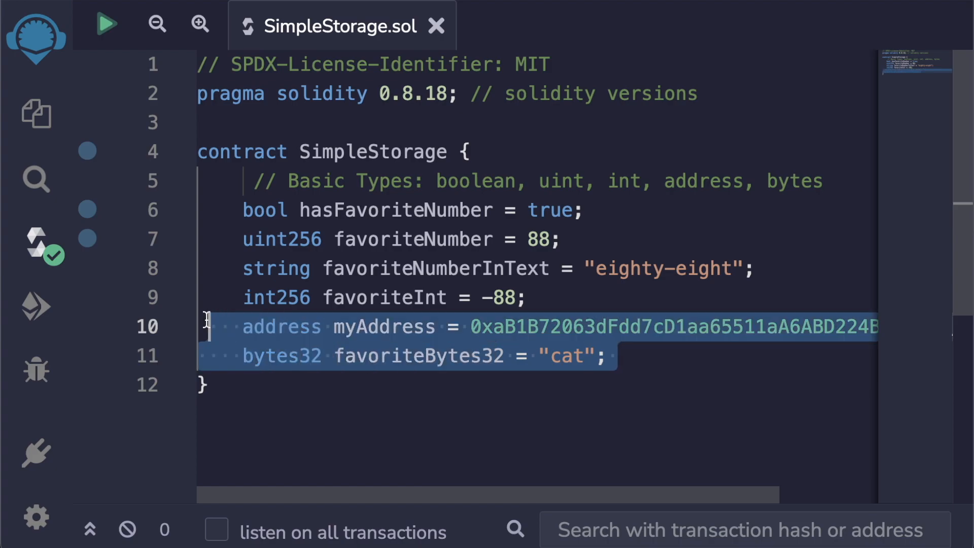
# Delete the other declarations, set favoriteNumber to 5, then remove "= 5".
pyautogui.press('Delete')
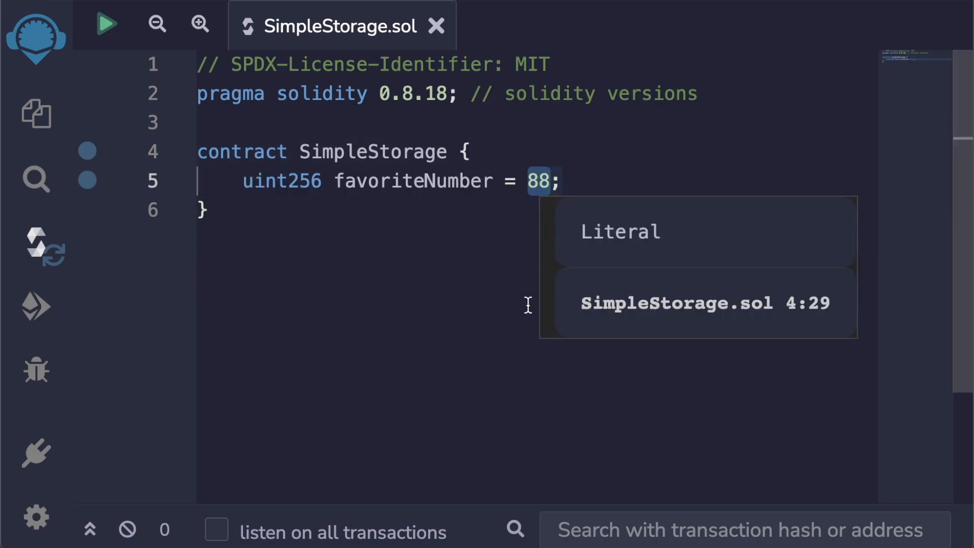
pyautogui.write('5')
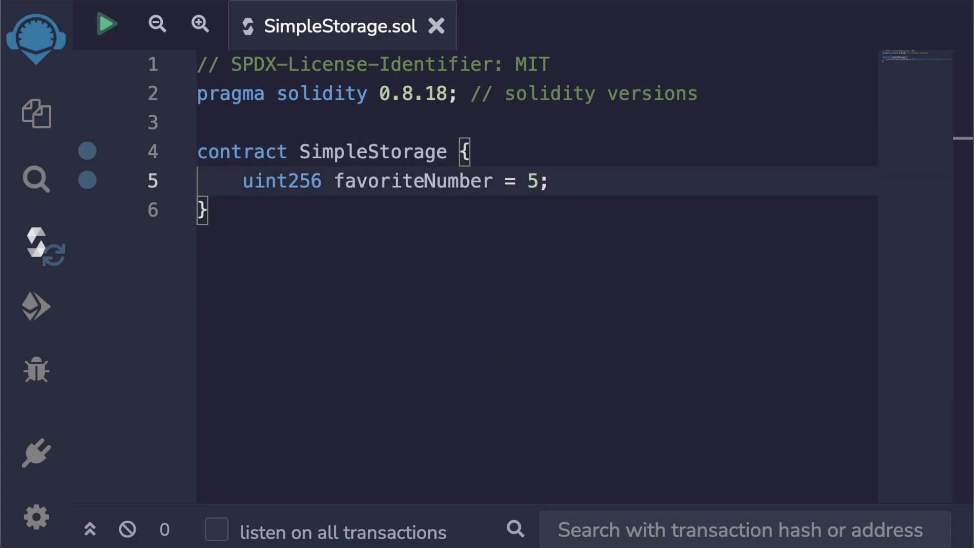
pyautogui.doubleClick(413, 180)
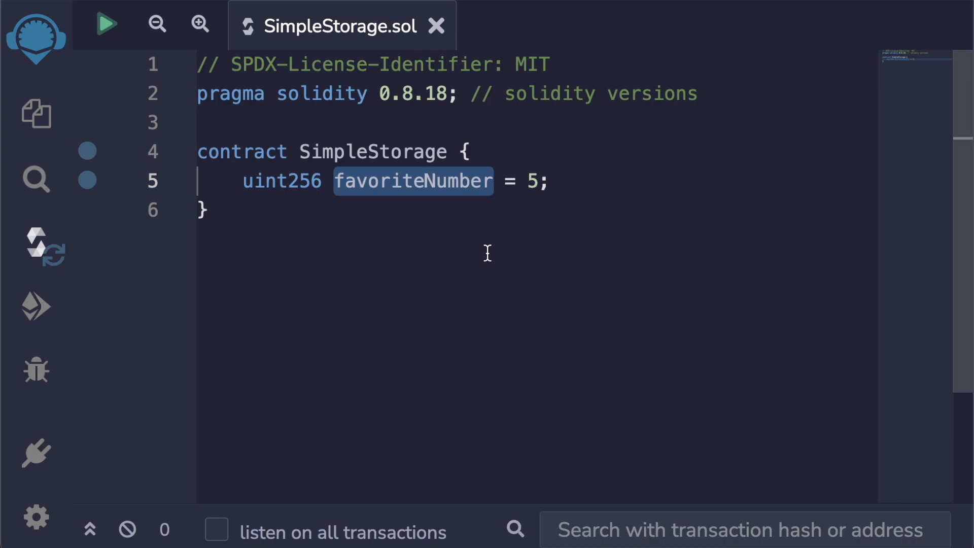
pyautogui.moveTo(534, 214)
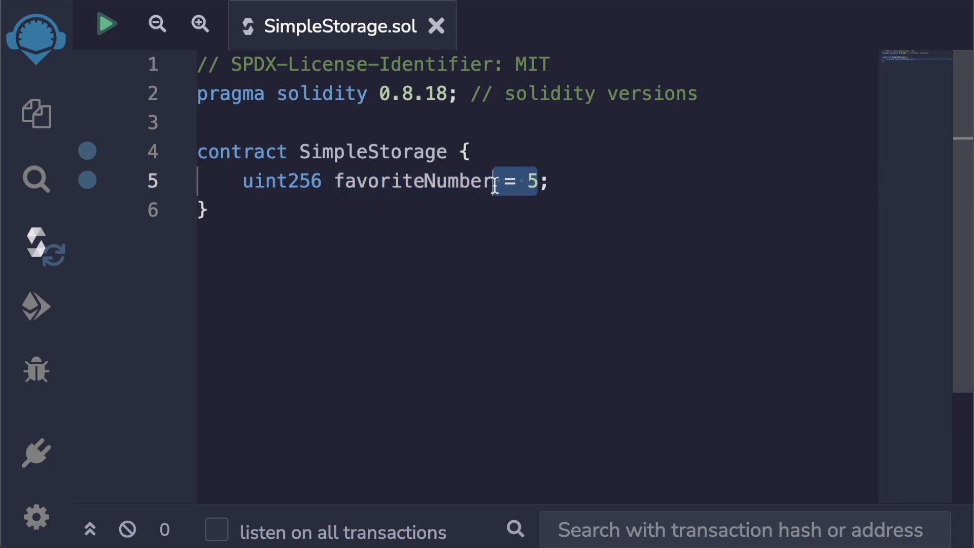
pyautogui.press('Delete')
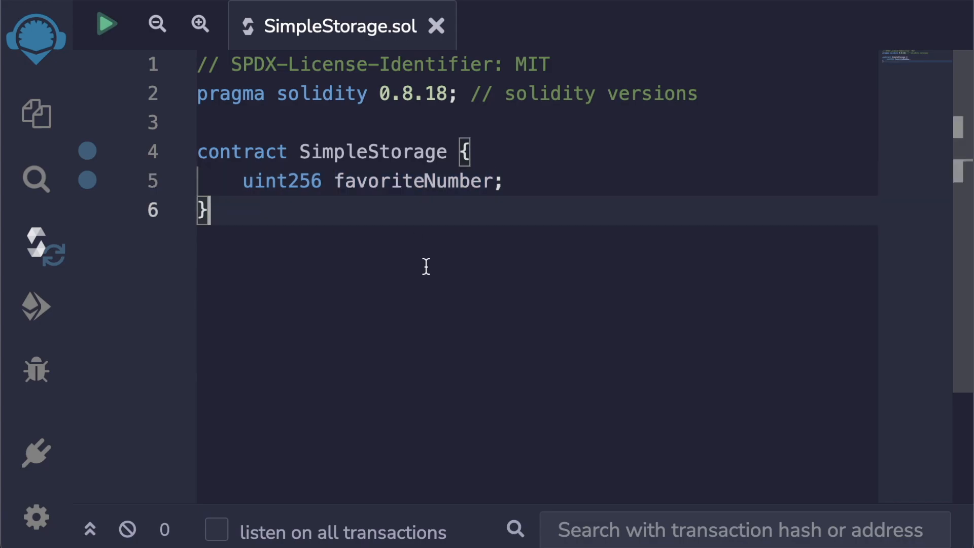
pyautogui.click(36, 244)
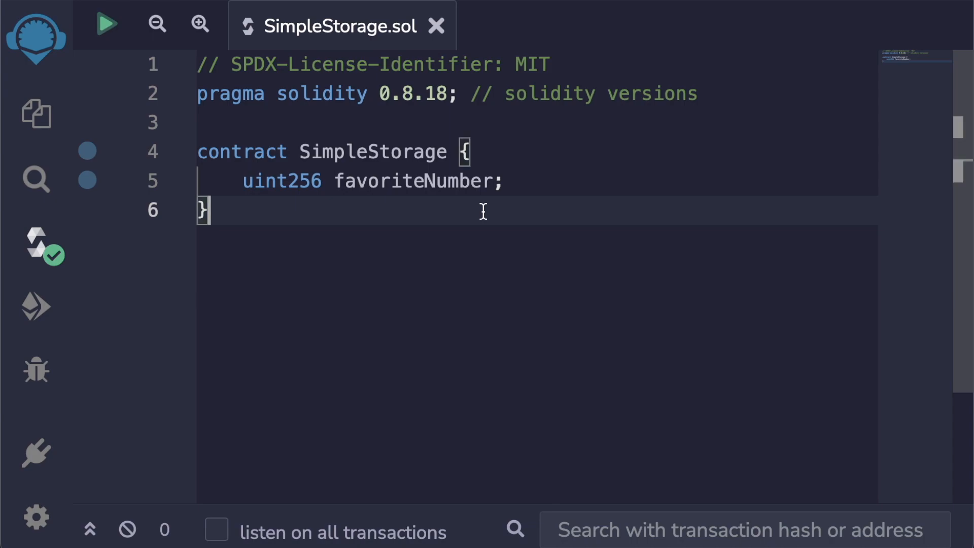
pyautogui.moveTo(36, 243)
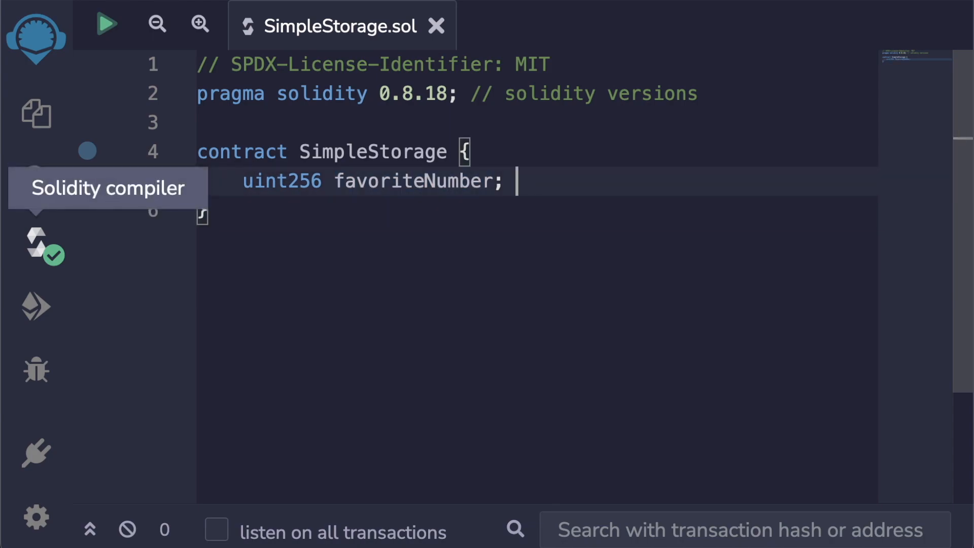
# Append // 0 to the favoriteNumber line and briefly demonstrate an "= 0" assignment.
pyautogui.write('// 0')
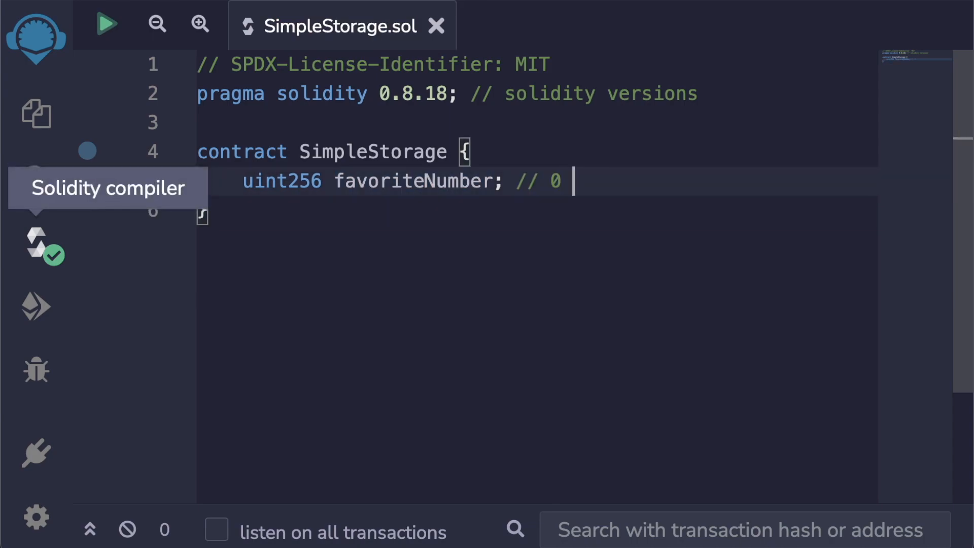
pyautogui.click(35, 243)
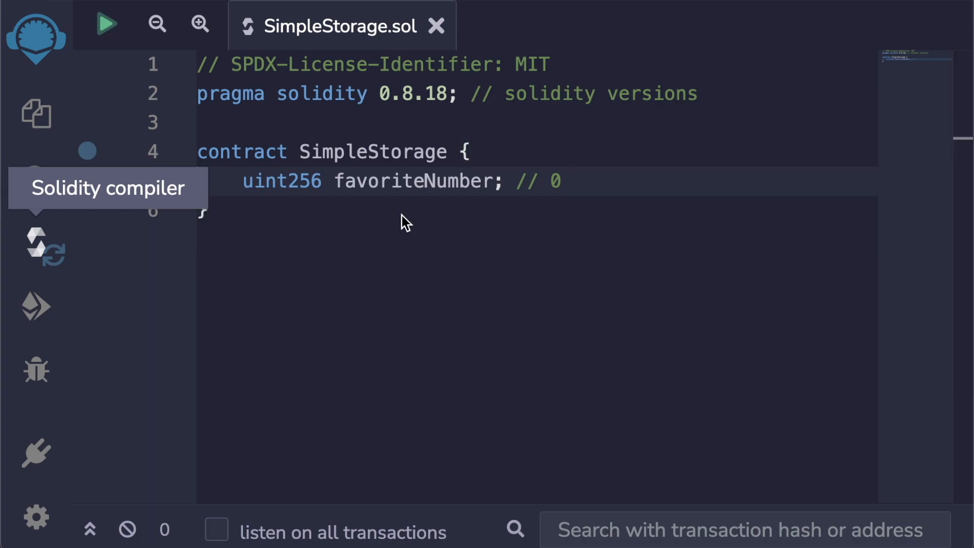
pyautogui.doubleClick(414, 181)
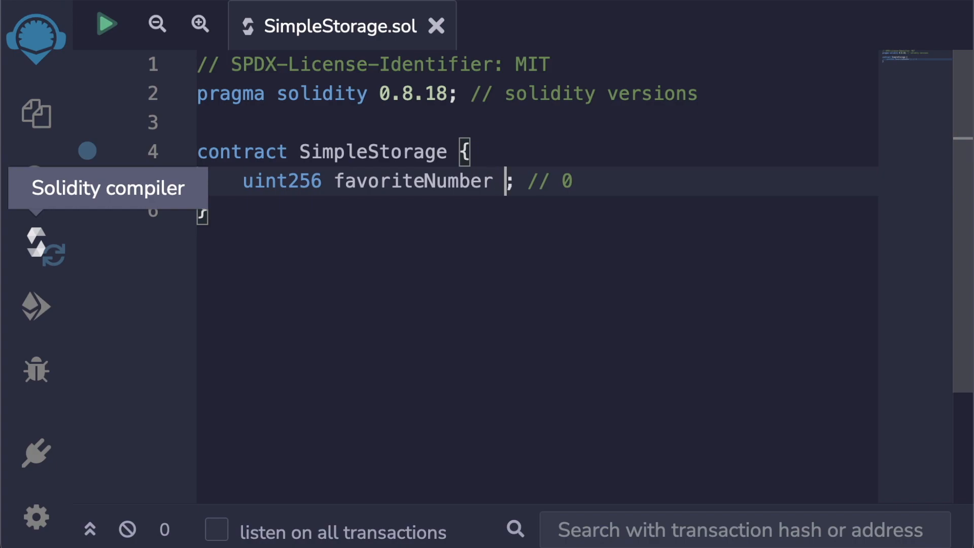
pyautogui.write('= 0')
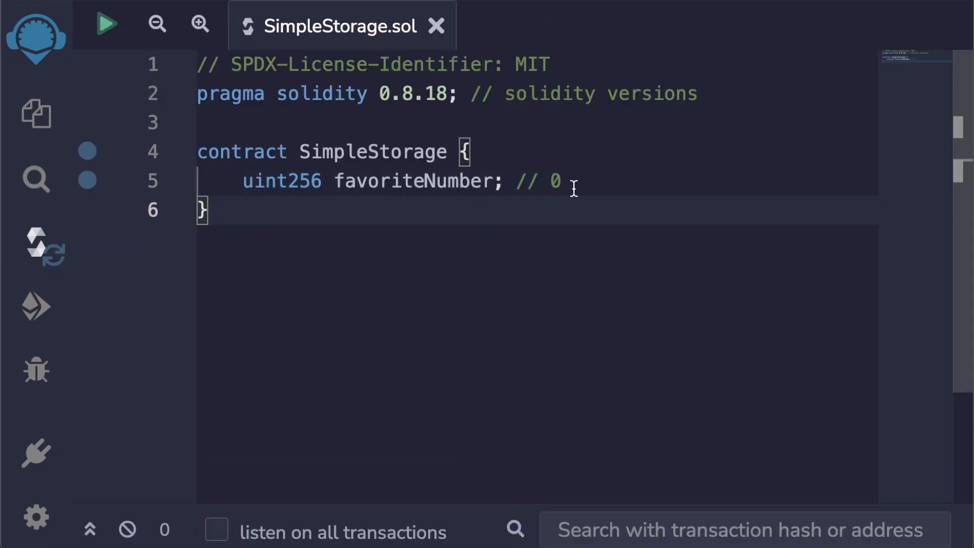
pyautogui.click(572, 181)
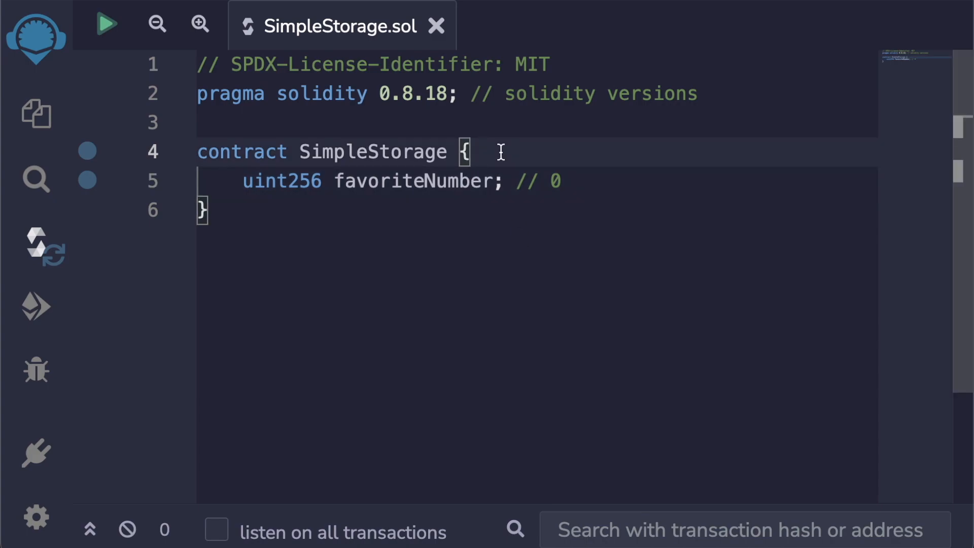
# Insert a line above and type "// favoriteNumber gets initialized to 0 if no".
pyautogui.press('Enter')
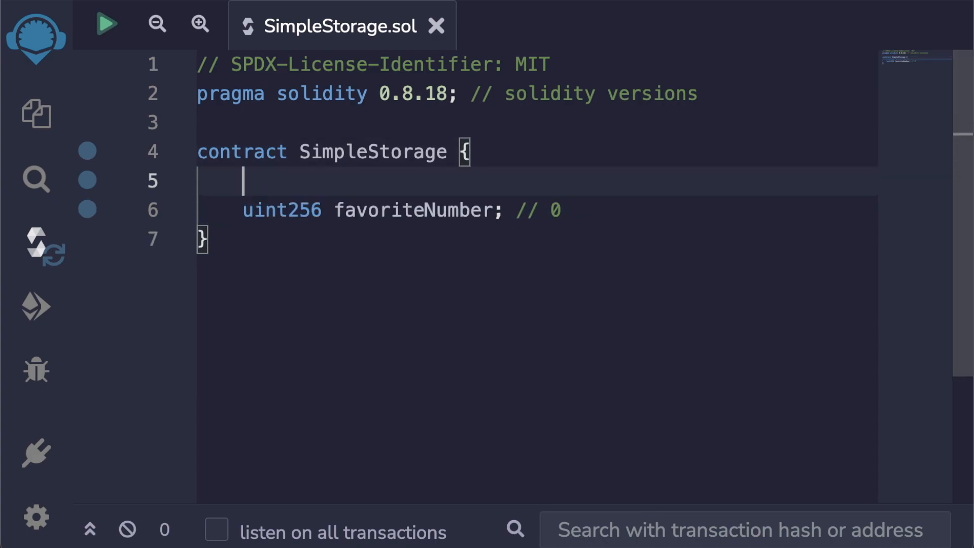
pyautogui.write('//')
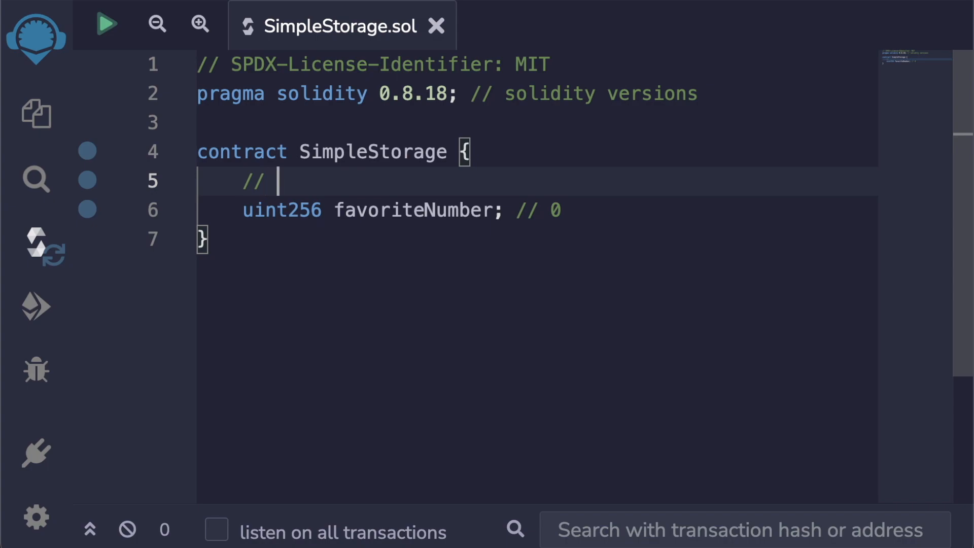
pyautogui.write('favoriteNumber g')
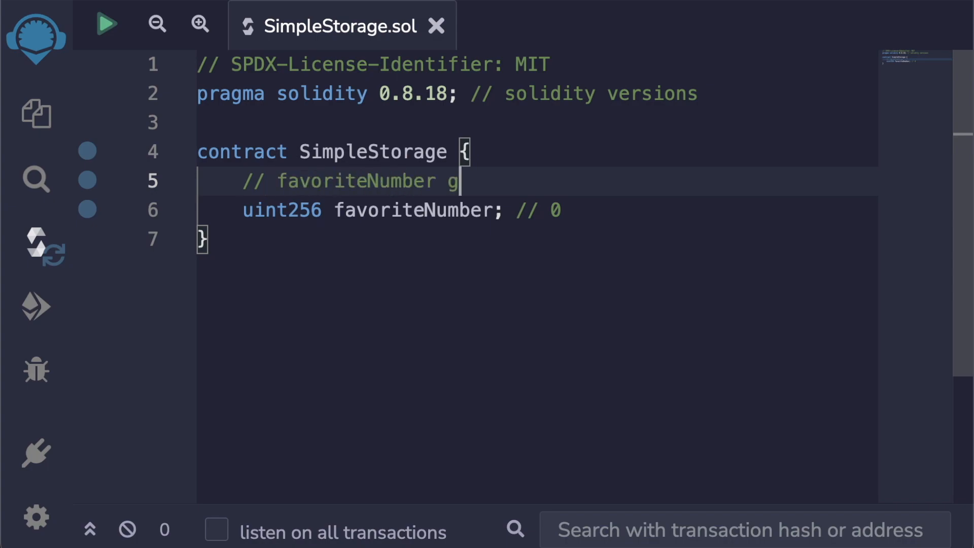
pyautogui.write('ets initializ')
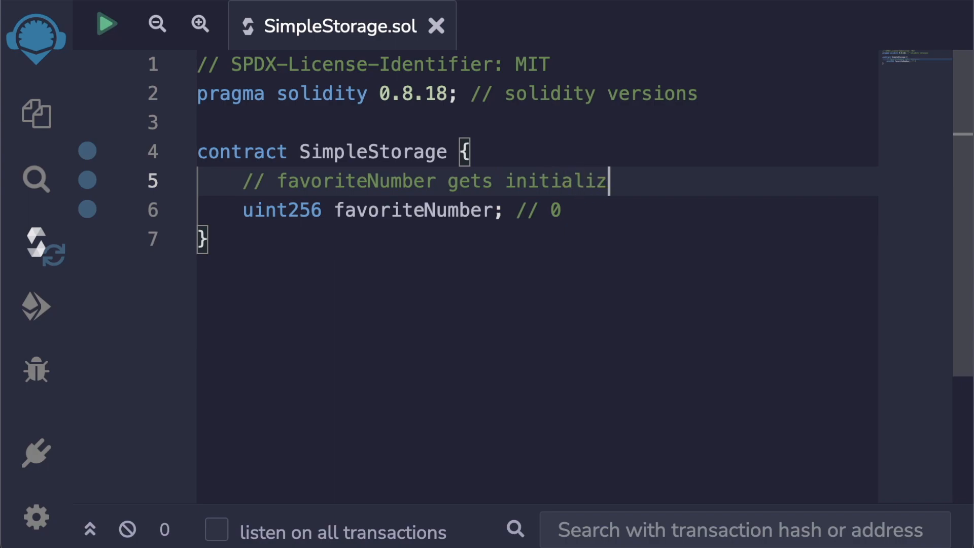
pyautogui.write('ed to 0 if no')
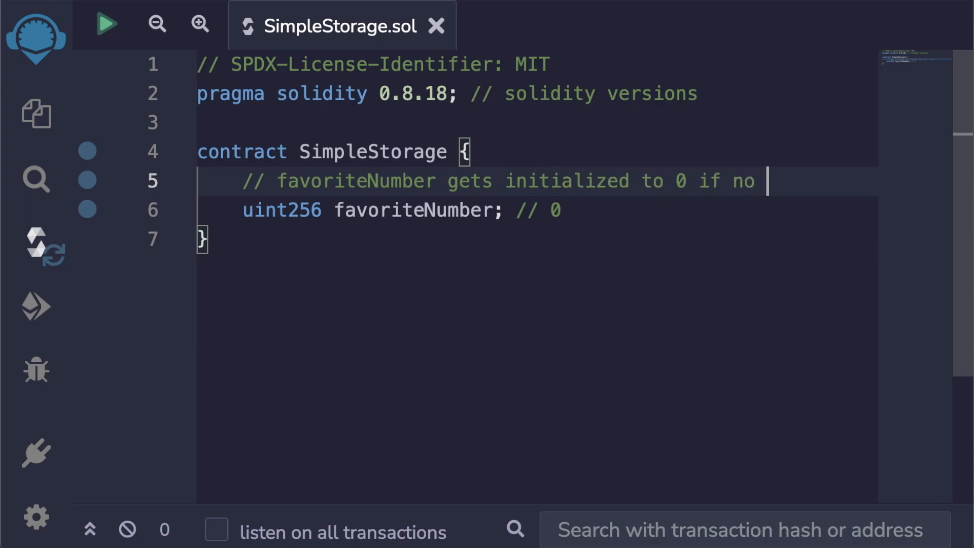